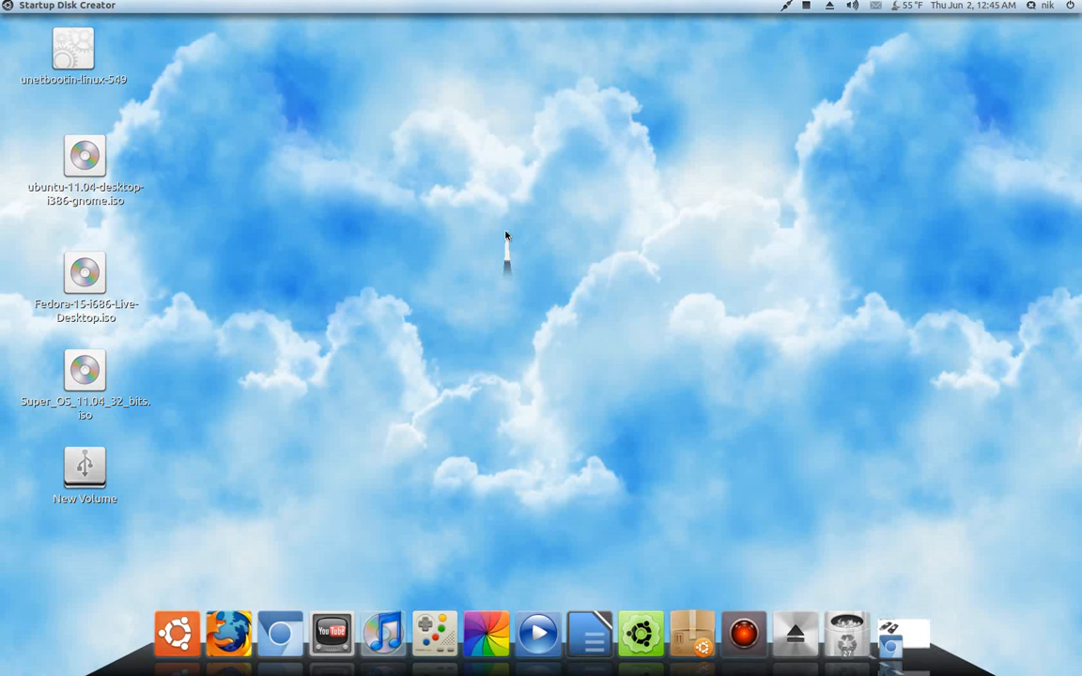
Launch Startup Disk Creator from the dock, showing the Ubuntu 11.04 image and New Volume drive
left_click(928, 632)
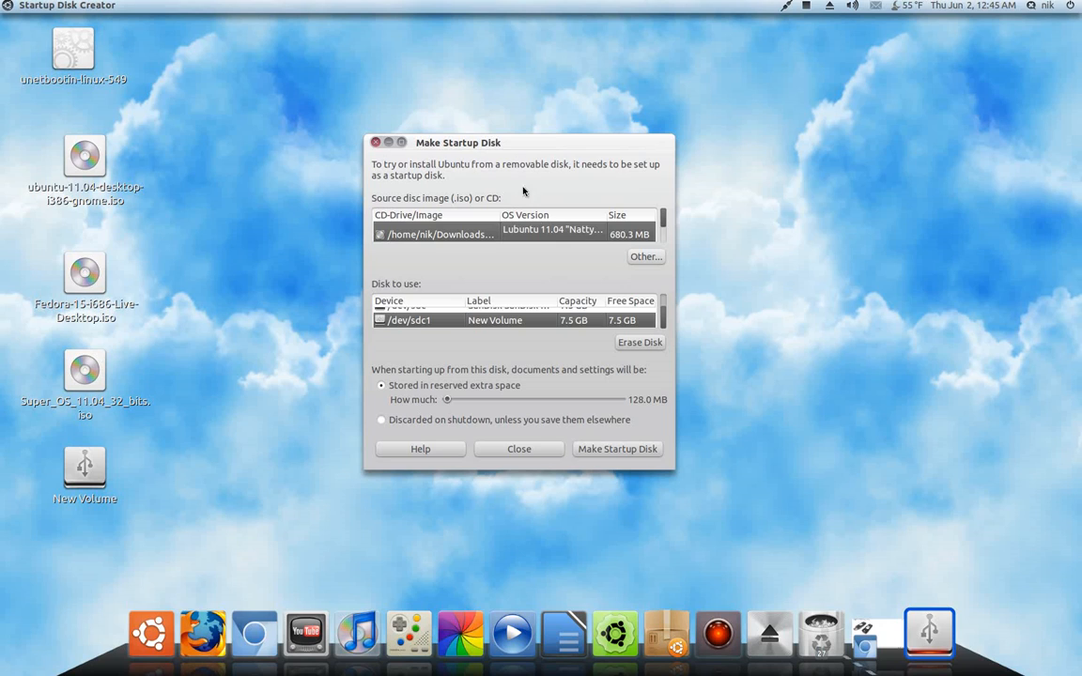
left_click(646, 255)
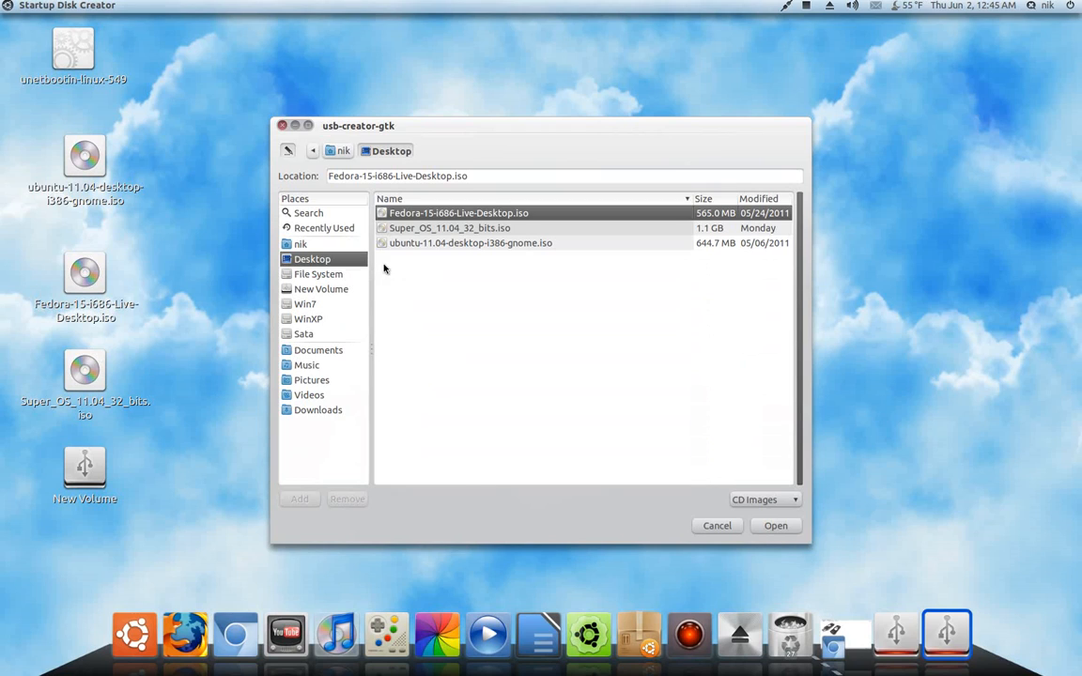
left_click(469, 243)
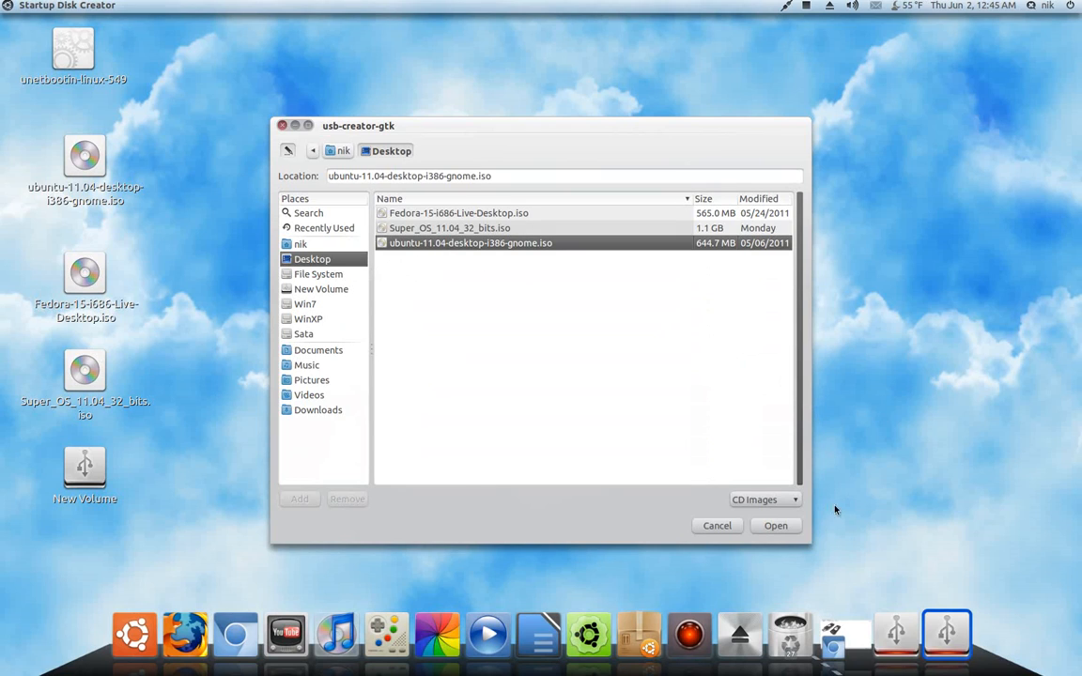
left_click(774, 526)
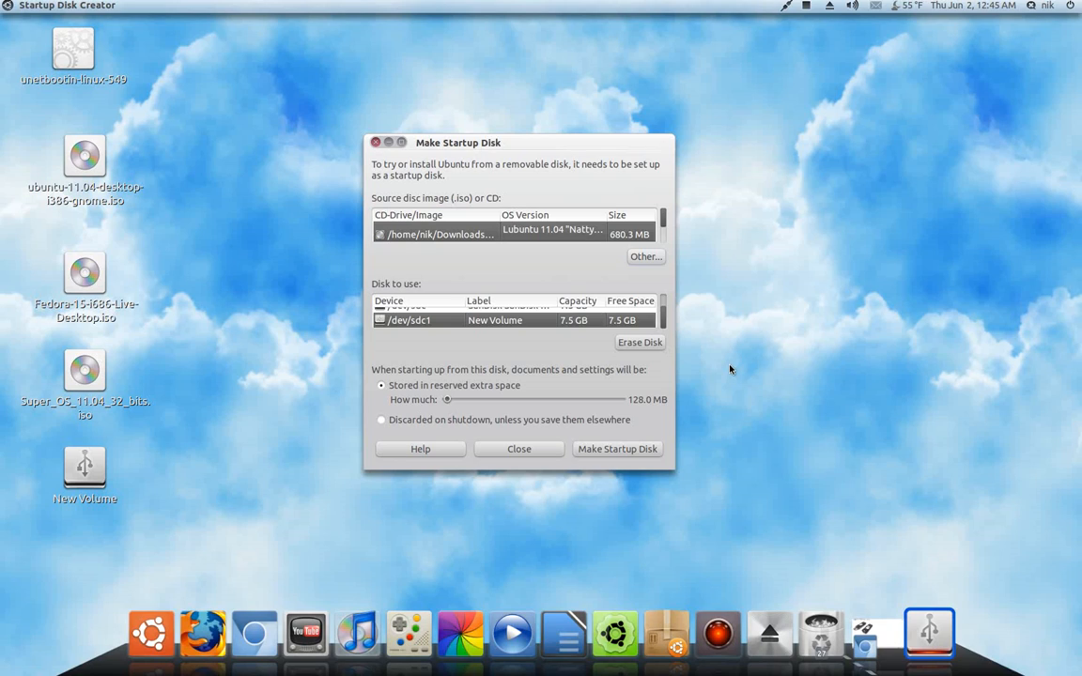
mouse_move(337, 448)
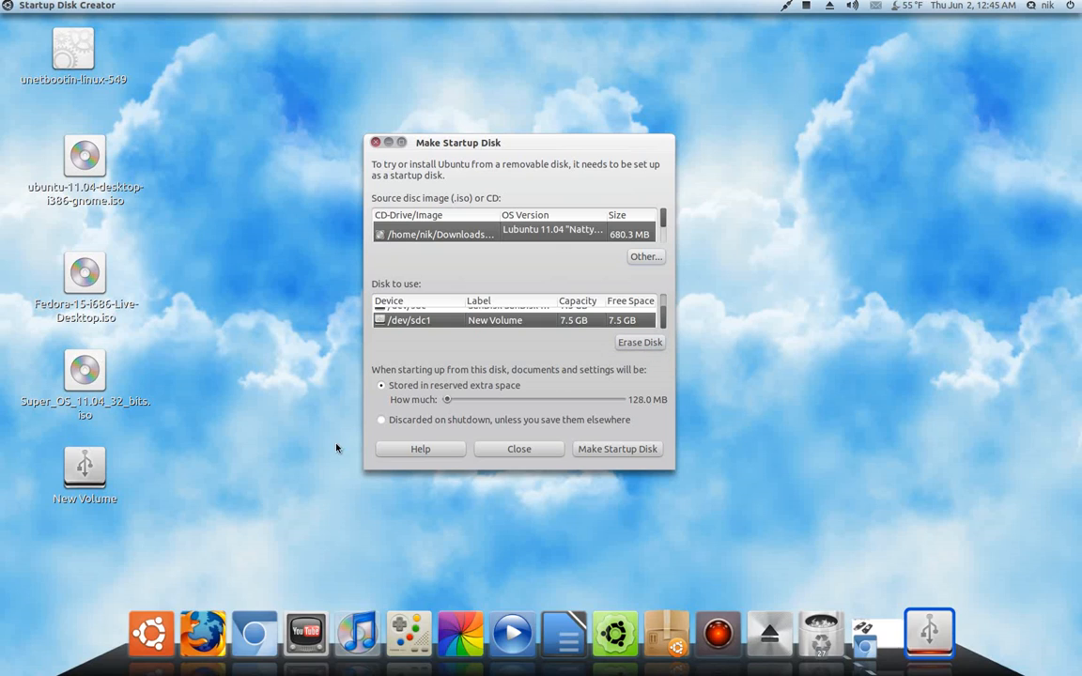
mouse_move(248, 483)
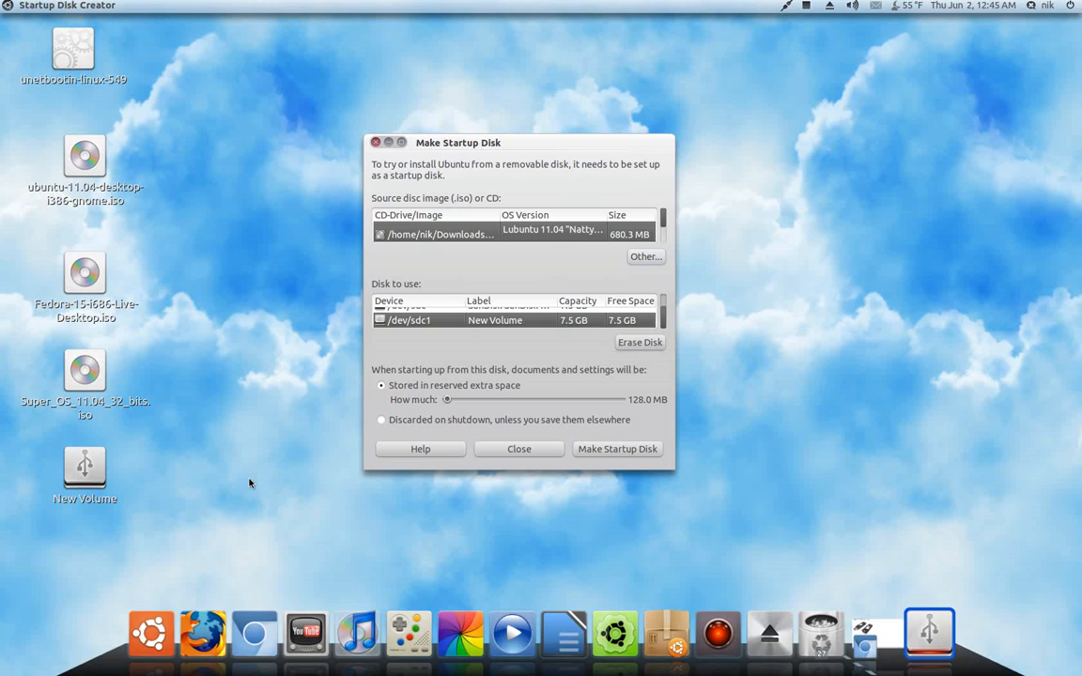
mouse_move(567, 338)
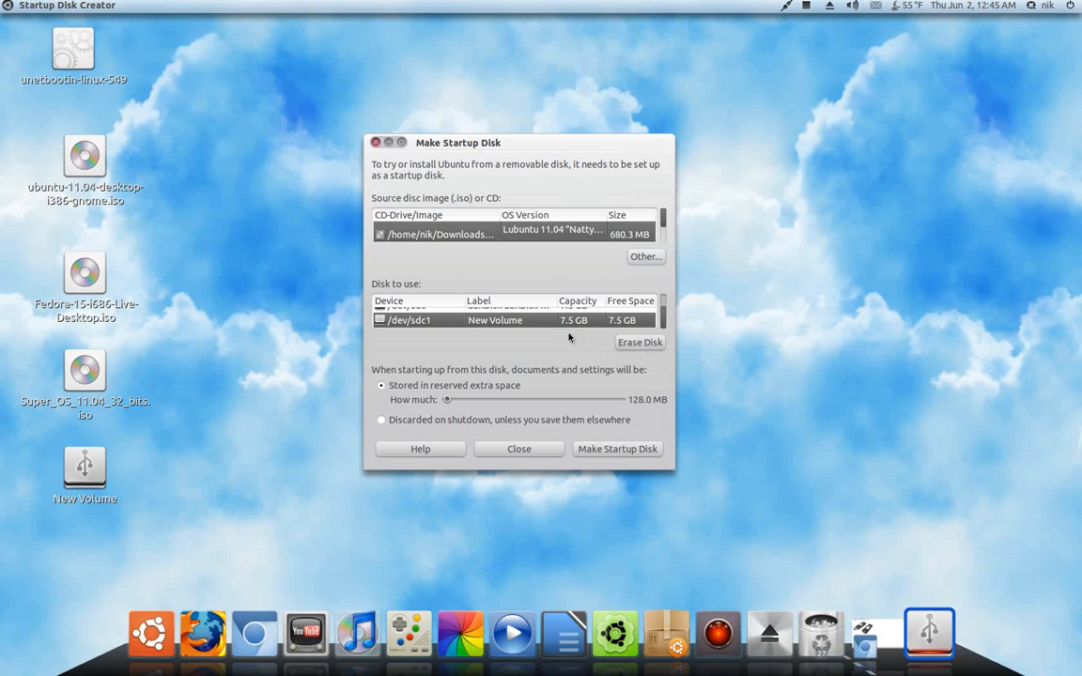
mouse_move(85, 466)
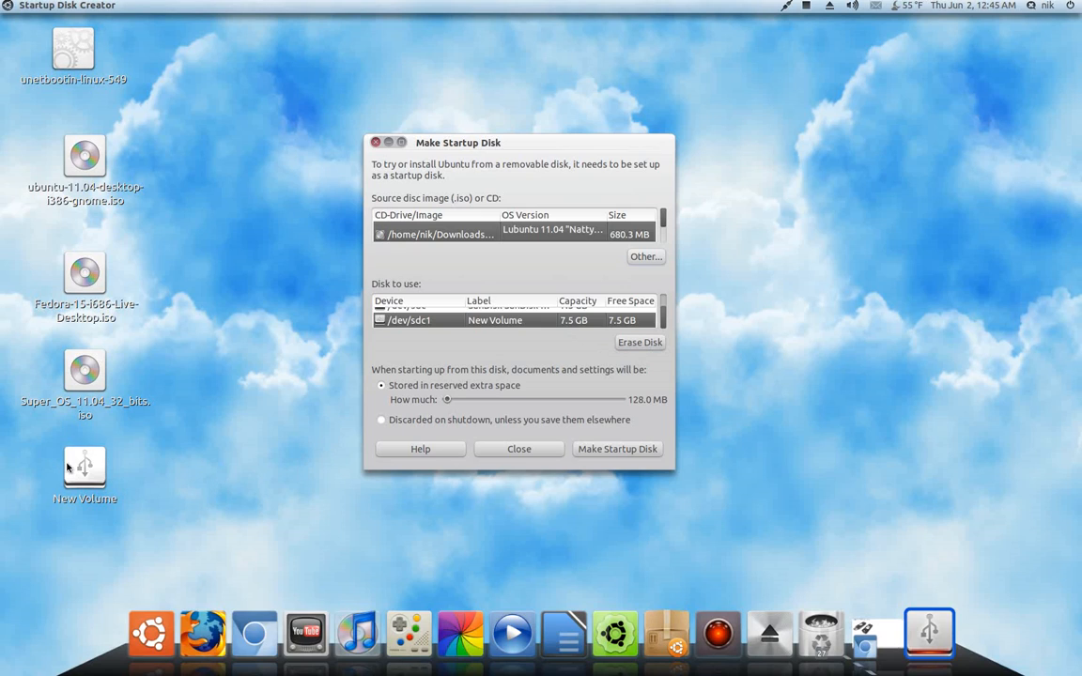
right_click(84, 470)
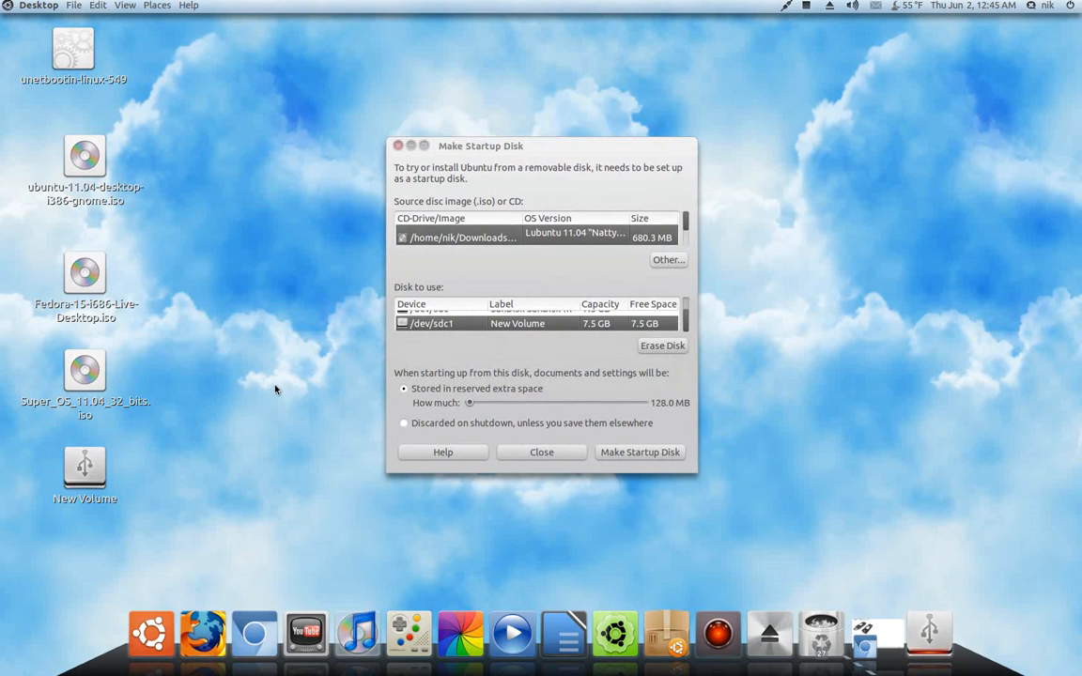
right_click(84, 473)
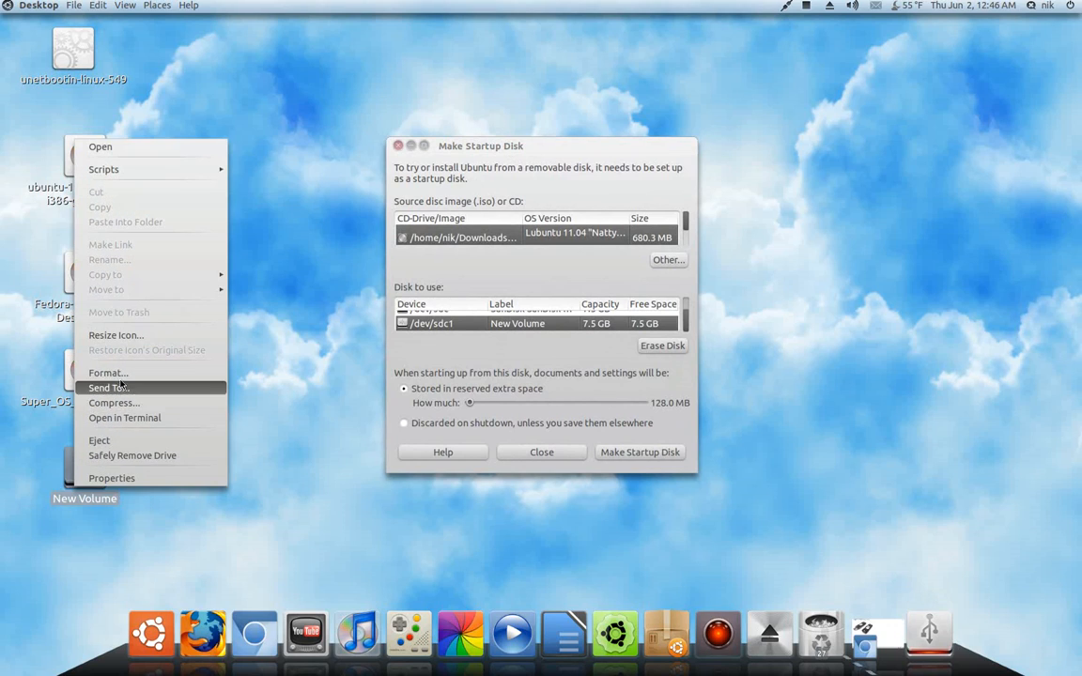
left_click(295, 408)
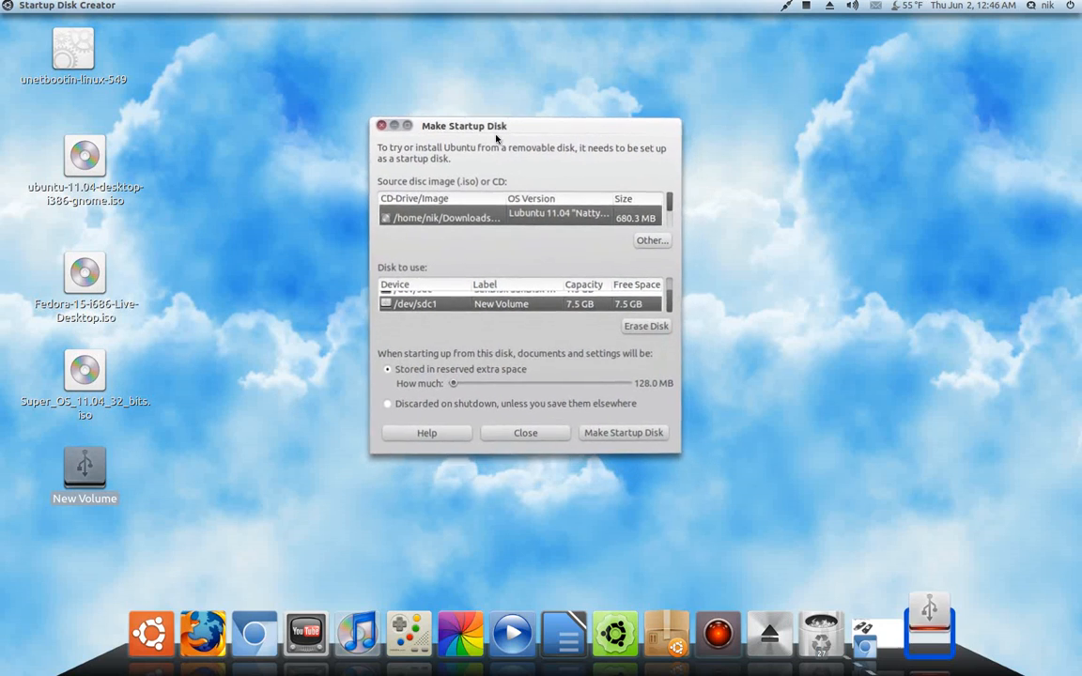
Adjust the reserved extra-space slider through several values and settle on about 3.7 GB
left_click_drag(452, 383, 583, 379)
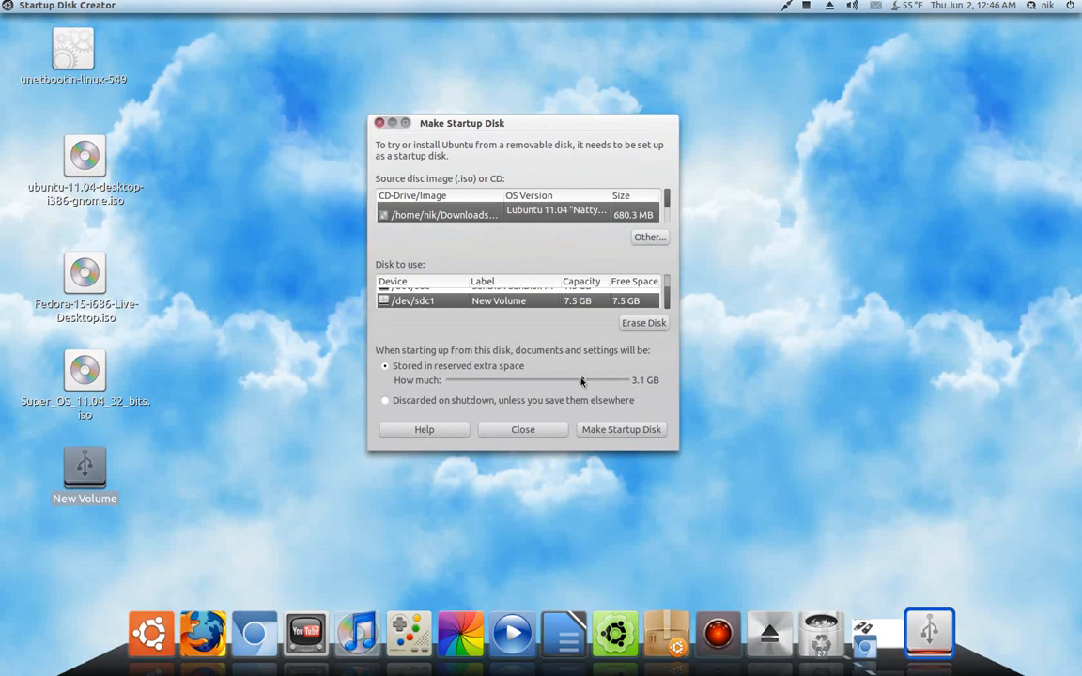
left_click_drag(582, 379, 451, 380)
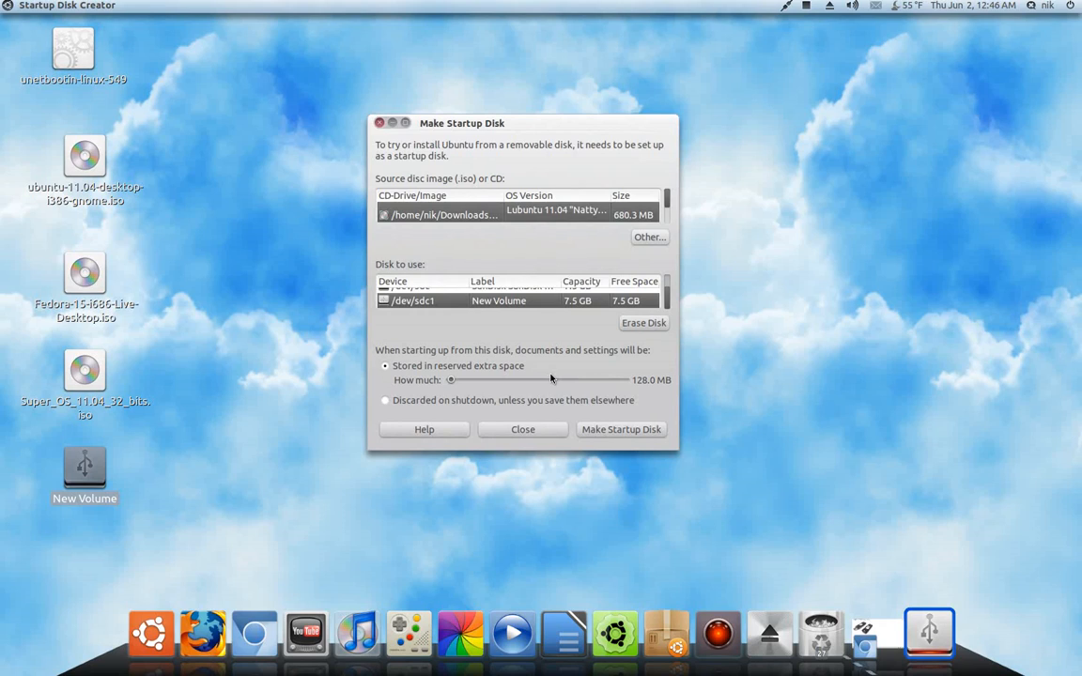
mouse_move(496, 366)
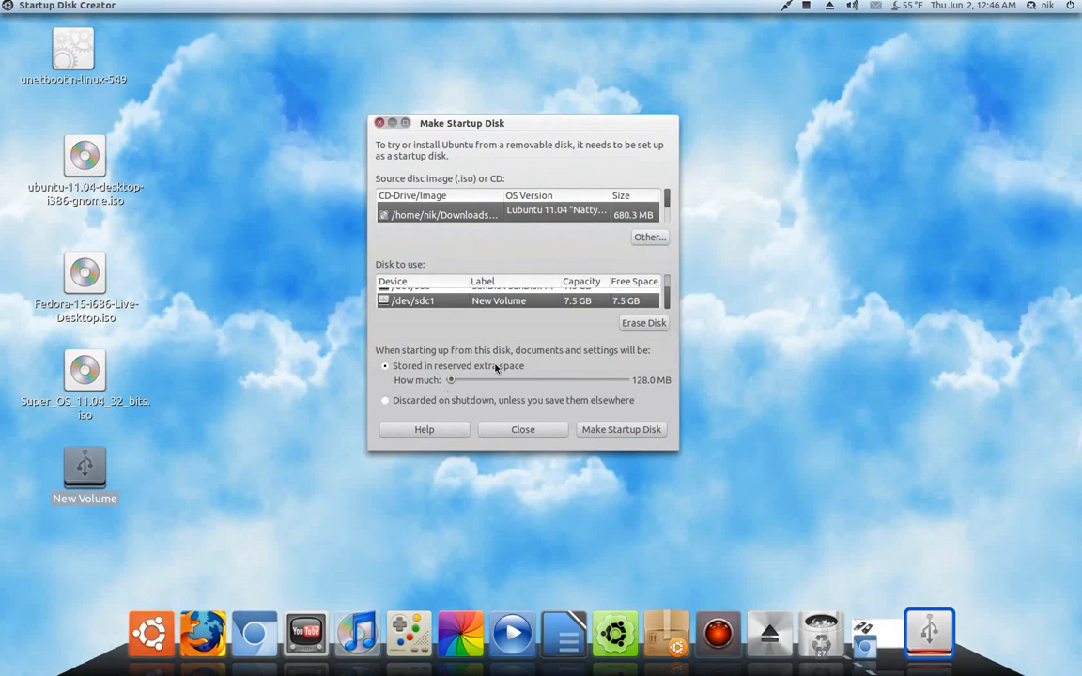
left_click_drag(451, 379, 479, 380)
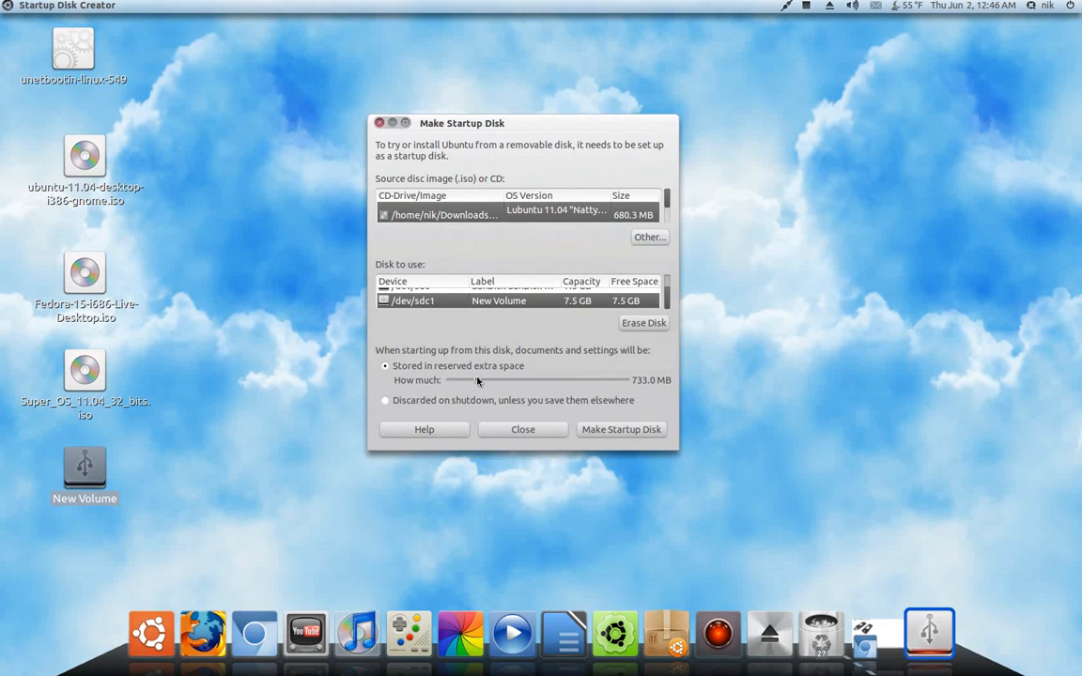
left_click_drag(449, 380, 624, 380)
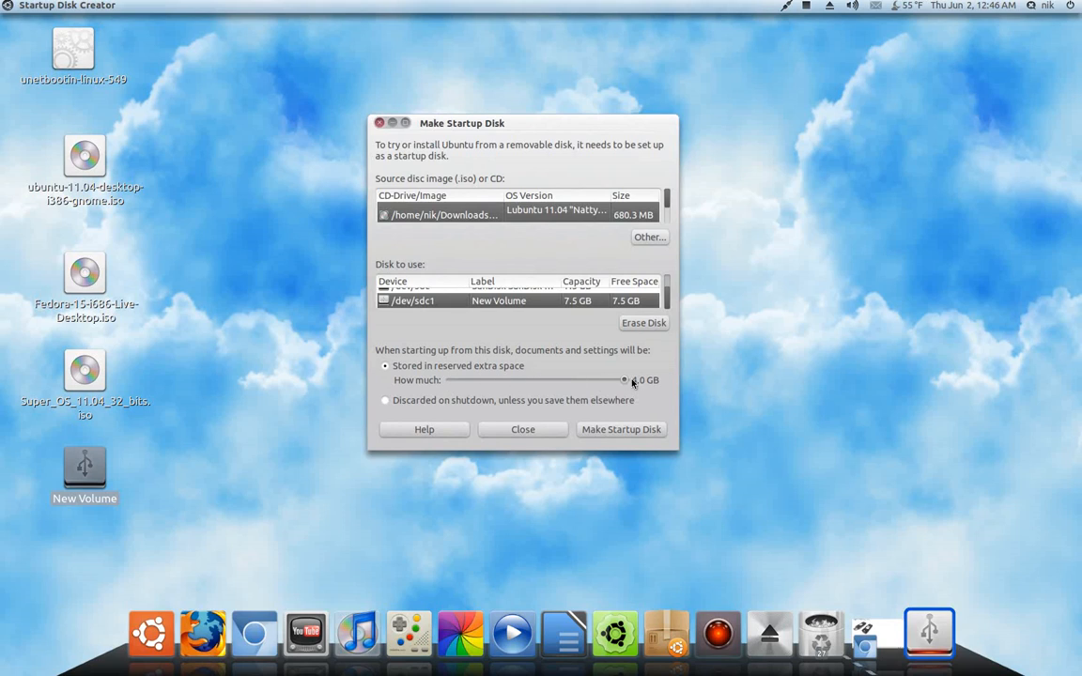
left_click_drag(624, 379, 551, 379)
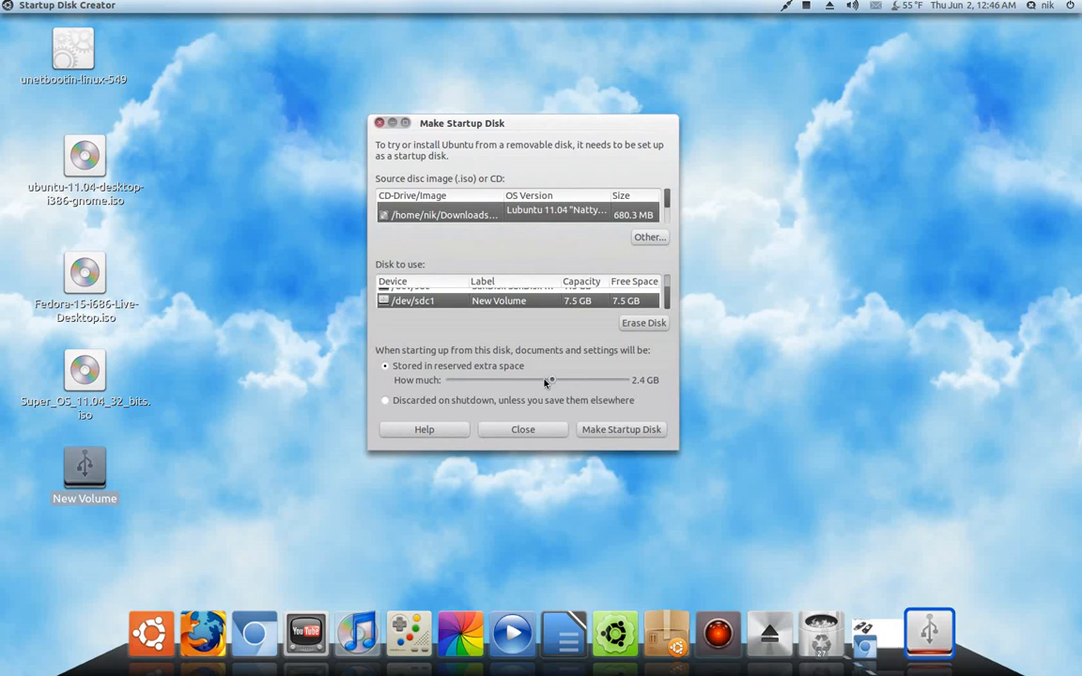
left_click_drag(550, 379, 613, 379)
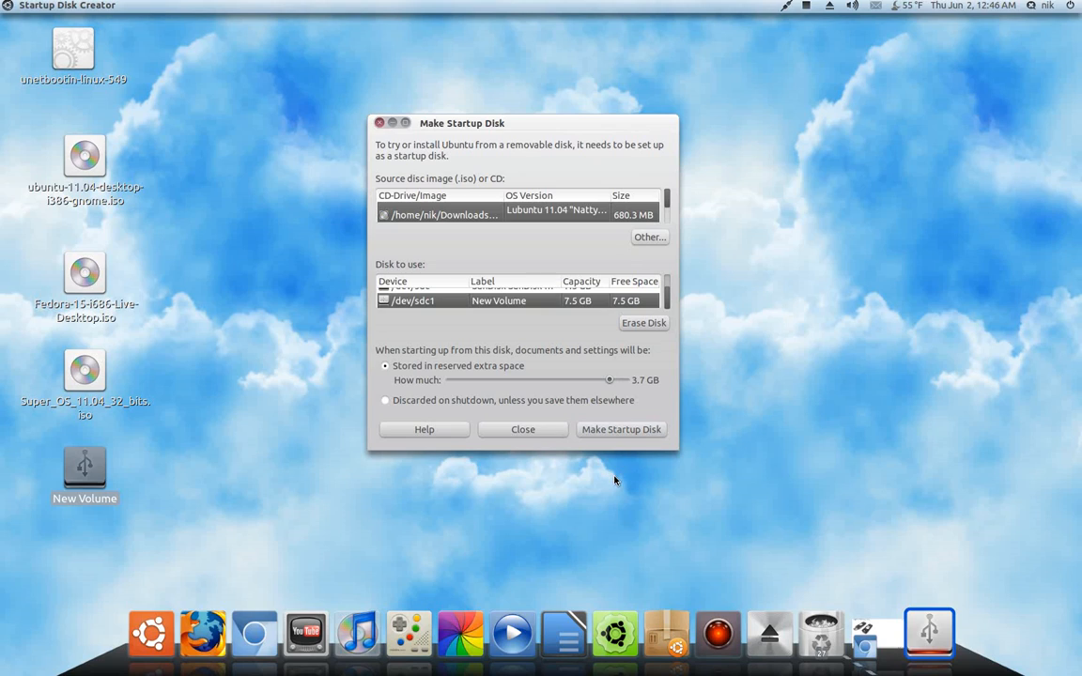
mouse_move(612, 487)
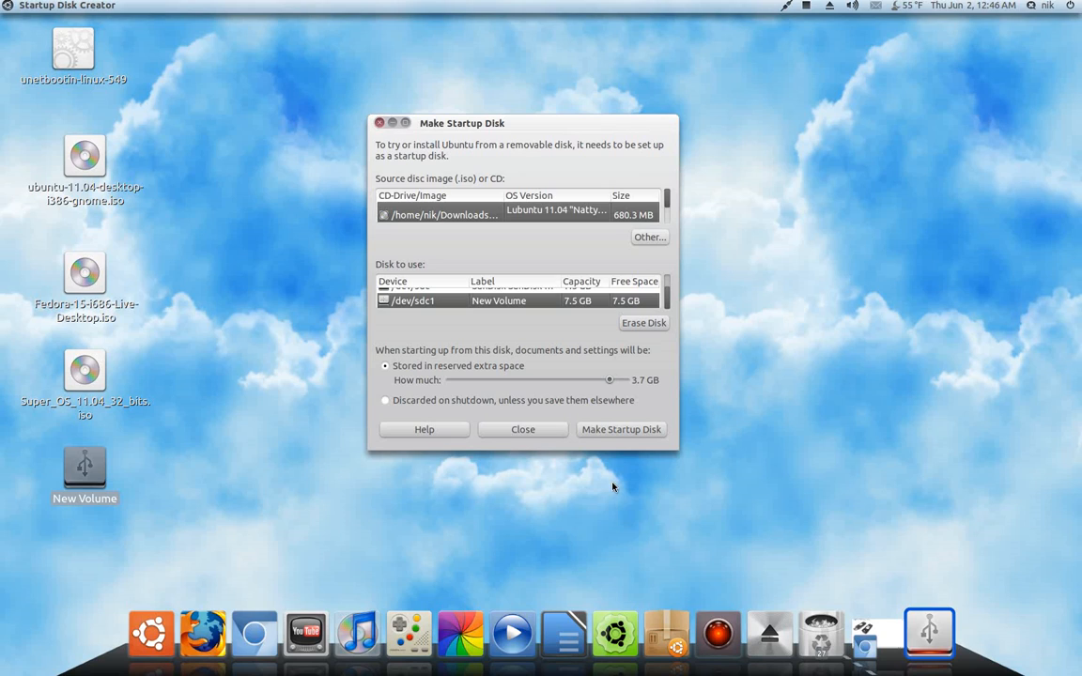
mouse_move(364, 132)
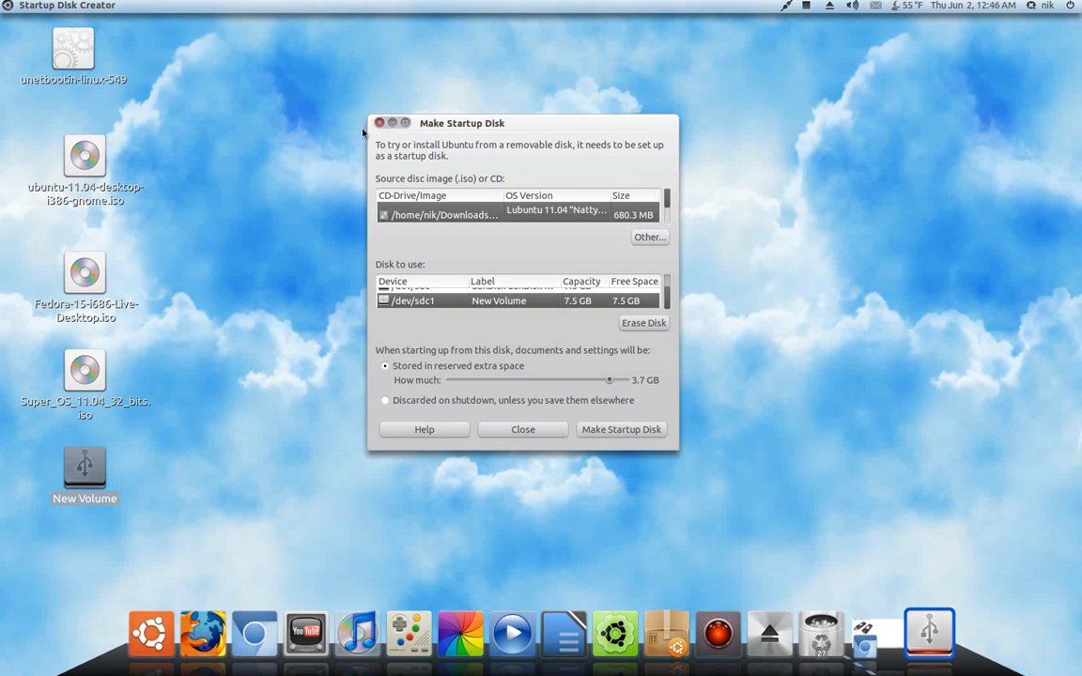
Close the Make Startup Disk window and bring Chromium back to the front
left_click(522, 429)
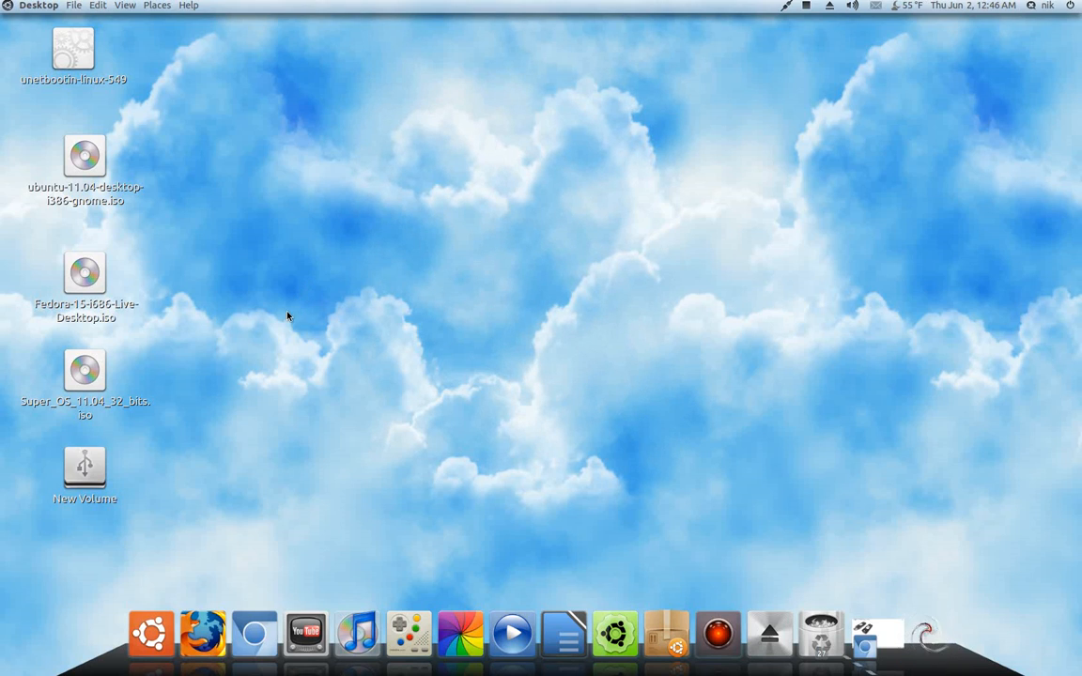
left_click(85, 274)
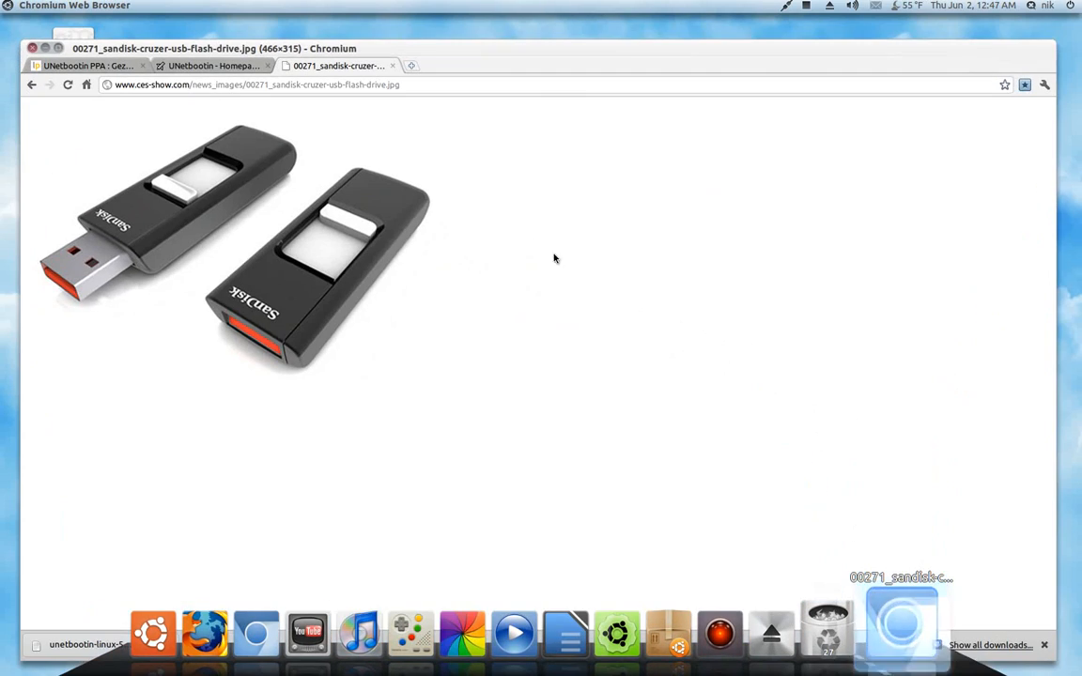
Download UNetbootin for Linux from its homepage and try launching unetbootin-linux-549 on the desktop
left_click(210, 65)
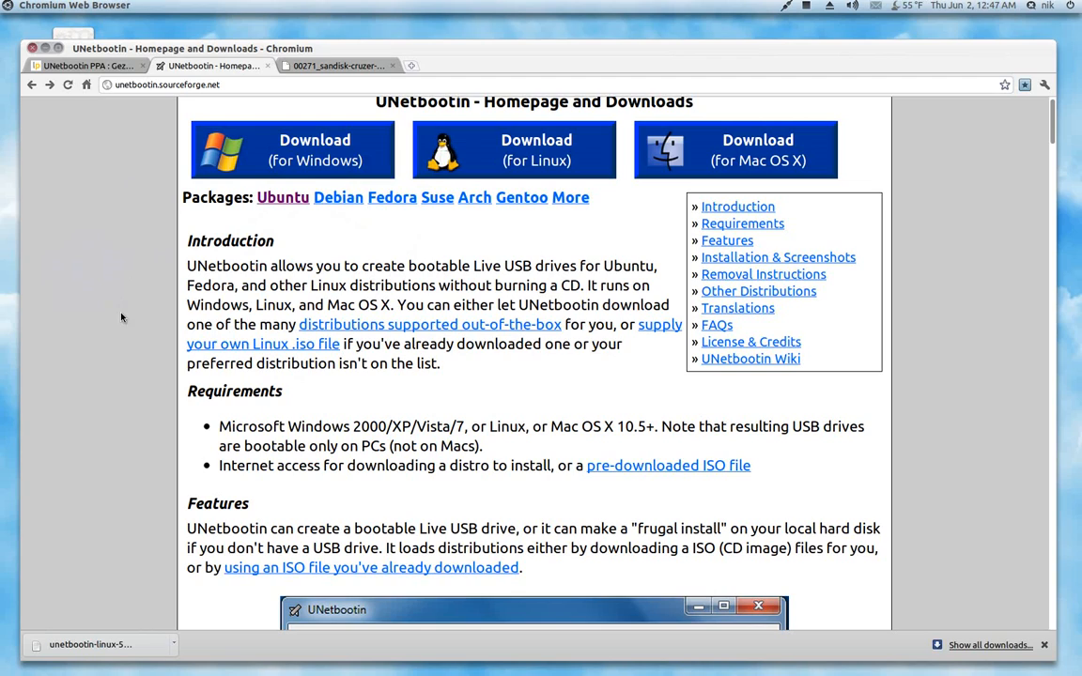
mouse_move(489, 162)
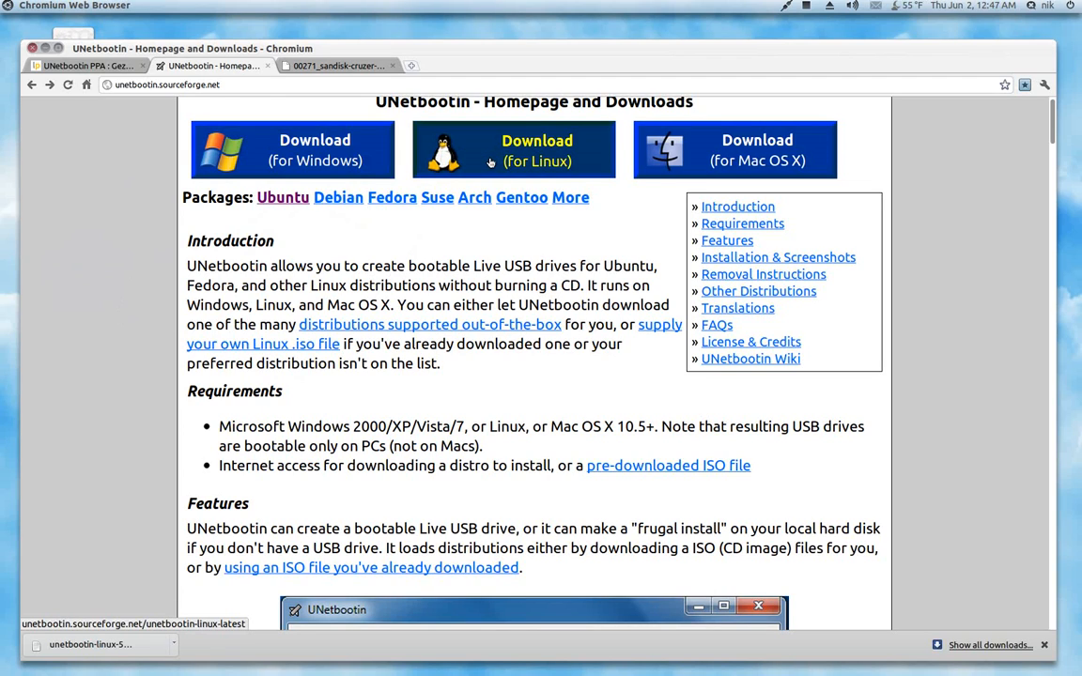
left_click(84, 66)
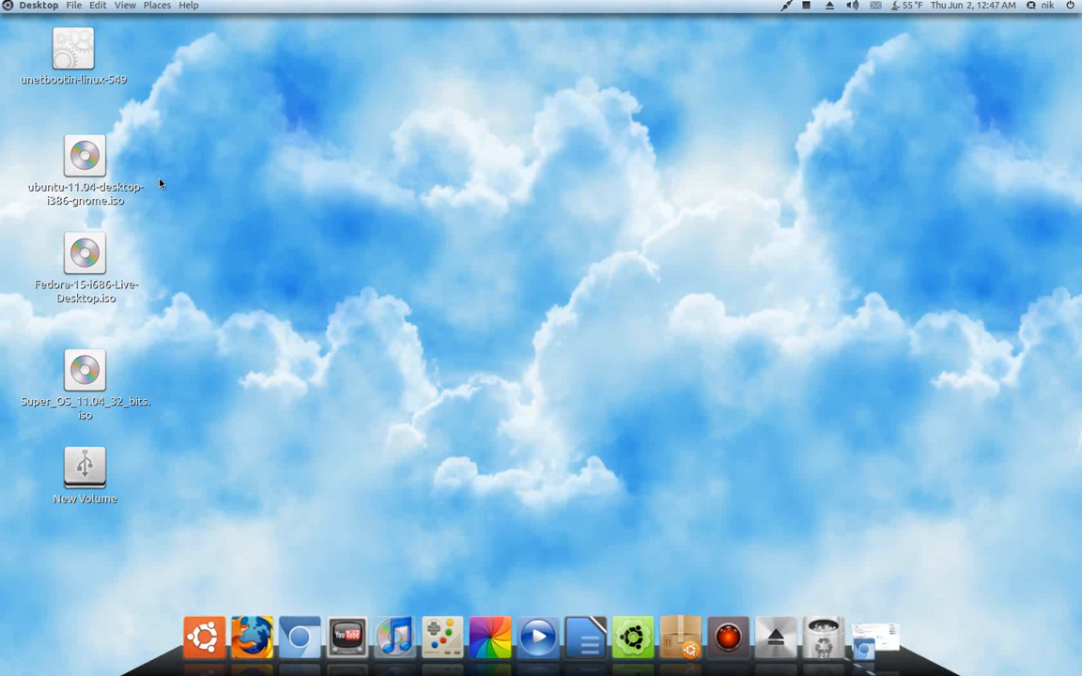
left_click(74, 47)
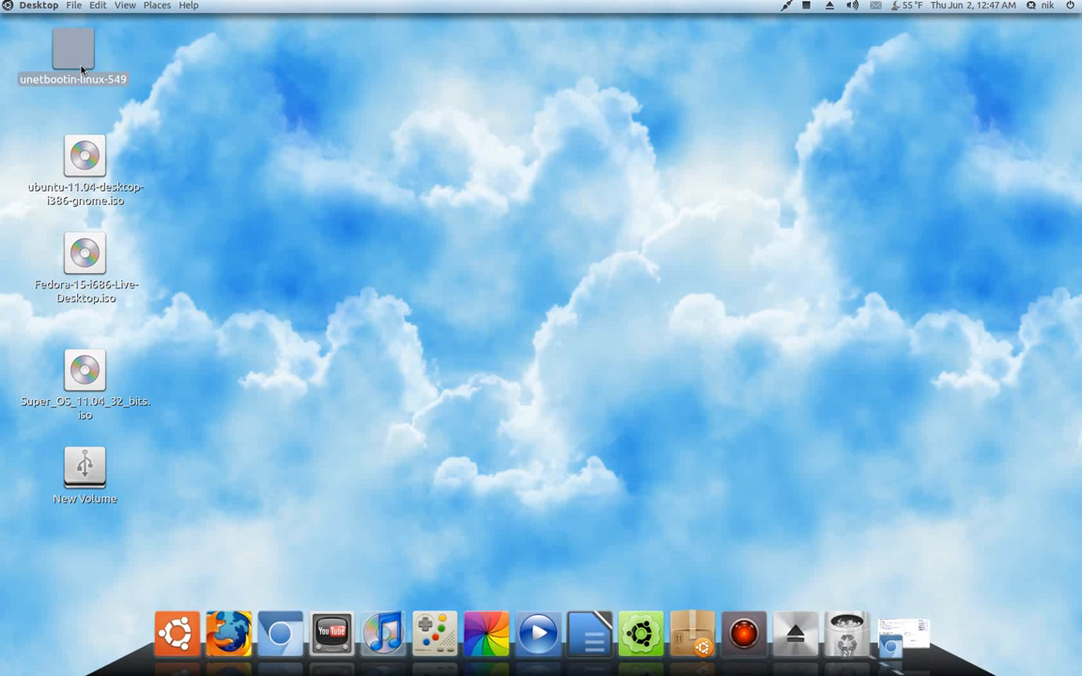
double_click(74, 49)
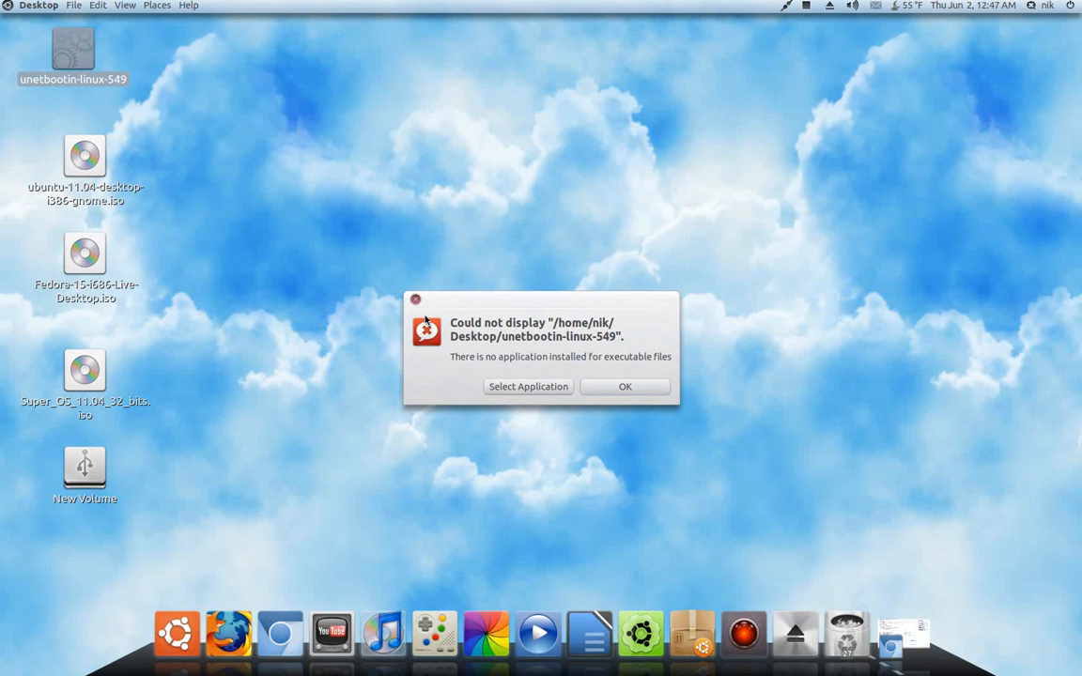
Dismiss the error and set unetbootin-linux-549's permissions to allow executing it as a program
left_click(624, 387)
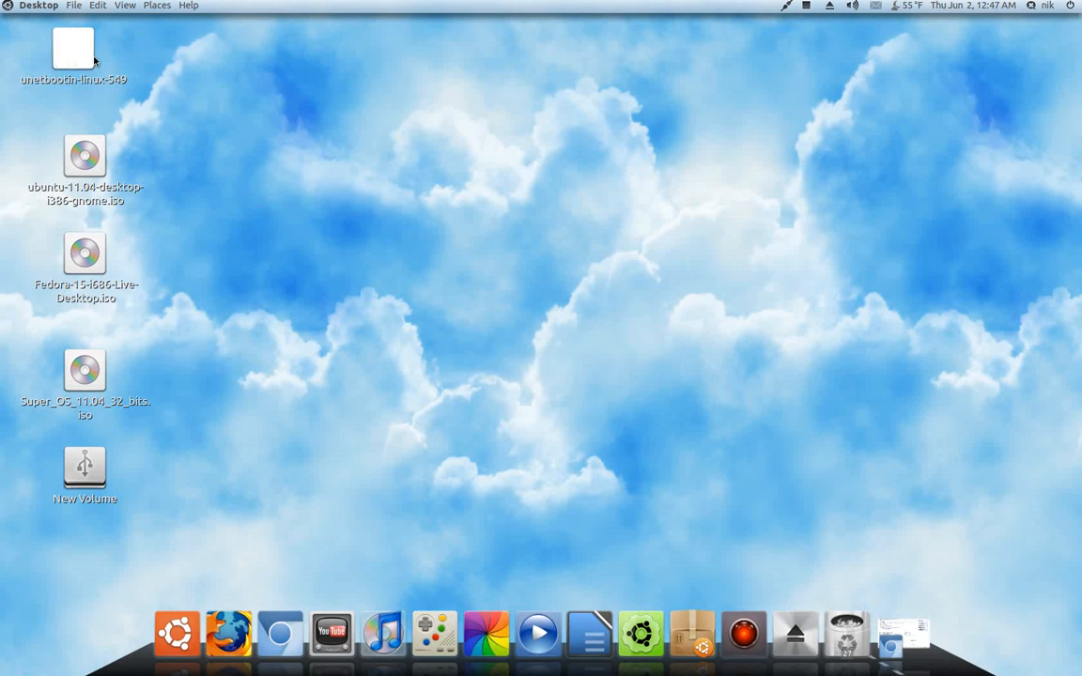
right_click(73, 48)
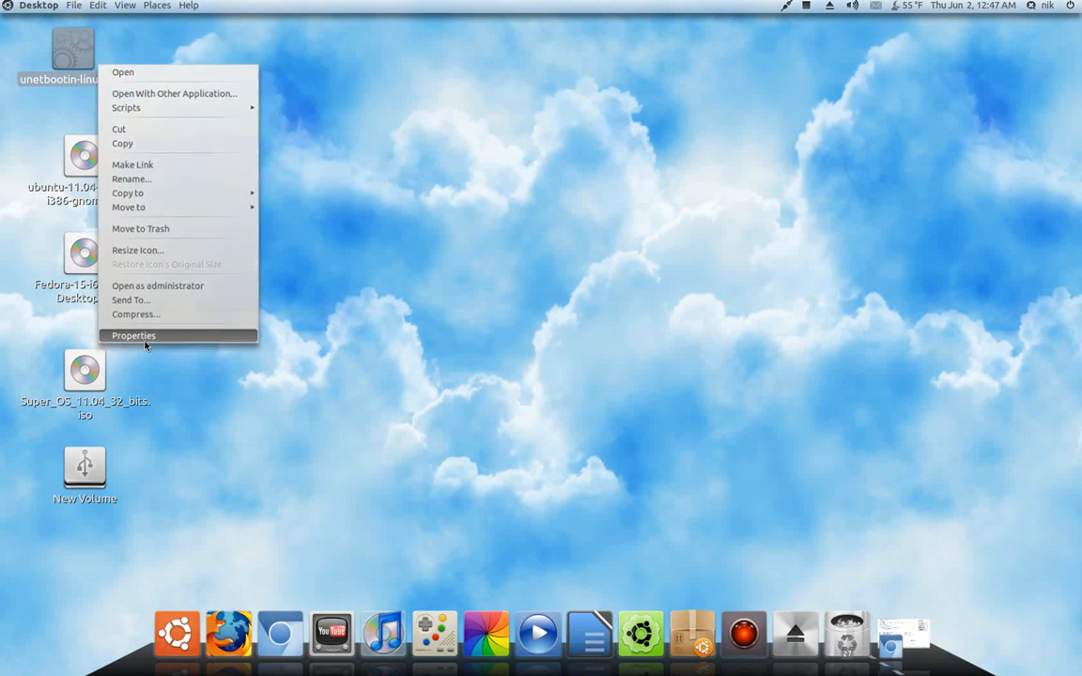
left_click(132, 334)
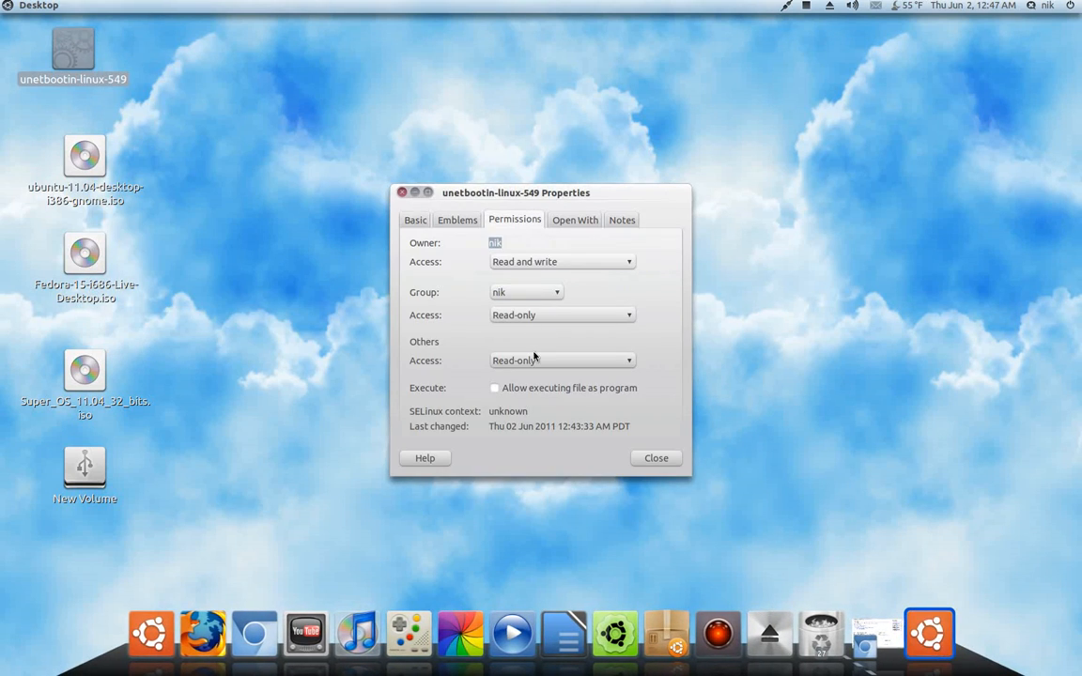
left_click(496, 387)
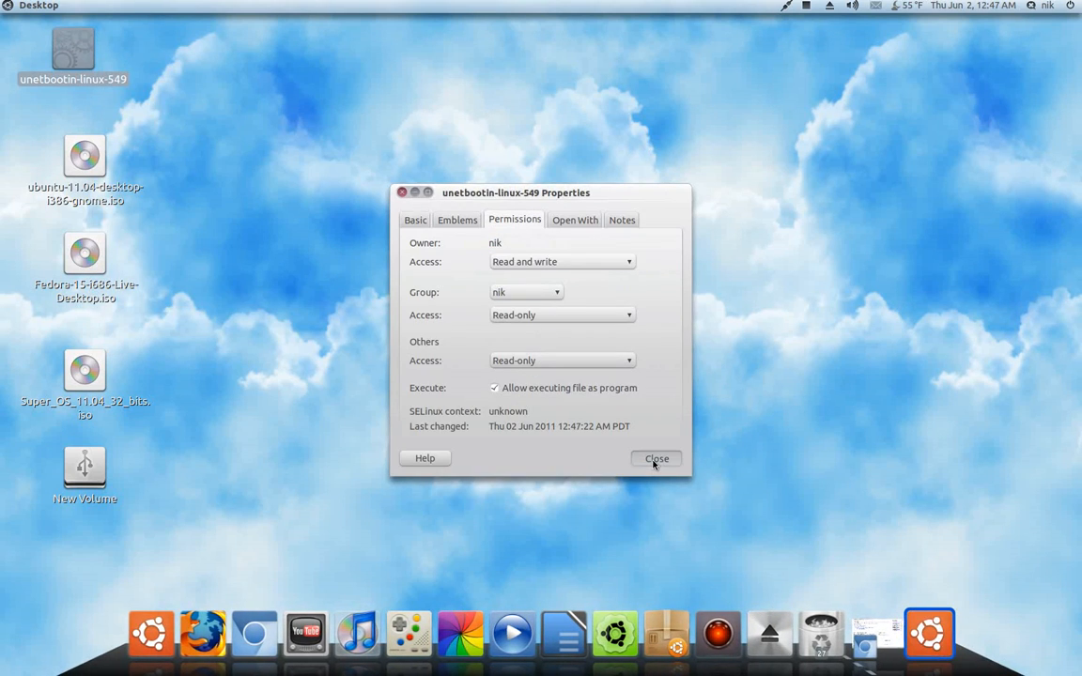
left_click(656, 459)
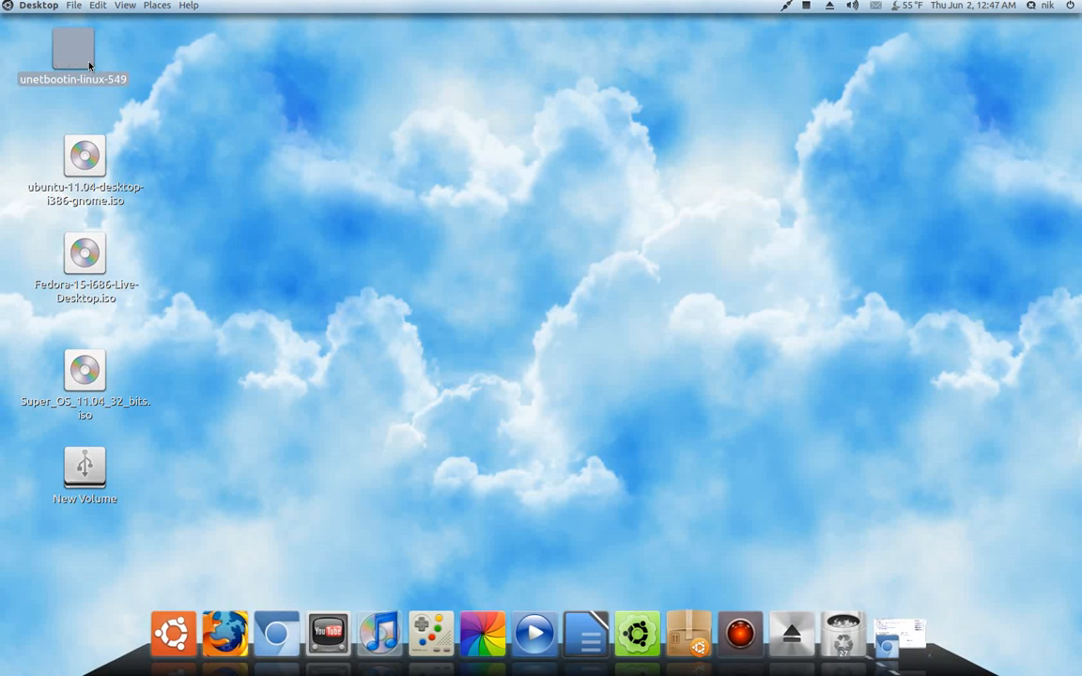
Run unetbootin-linux-549 and choose the Fedora distribution with version 14_Live
double_click(73, 47)
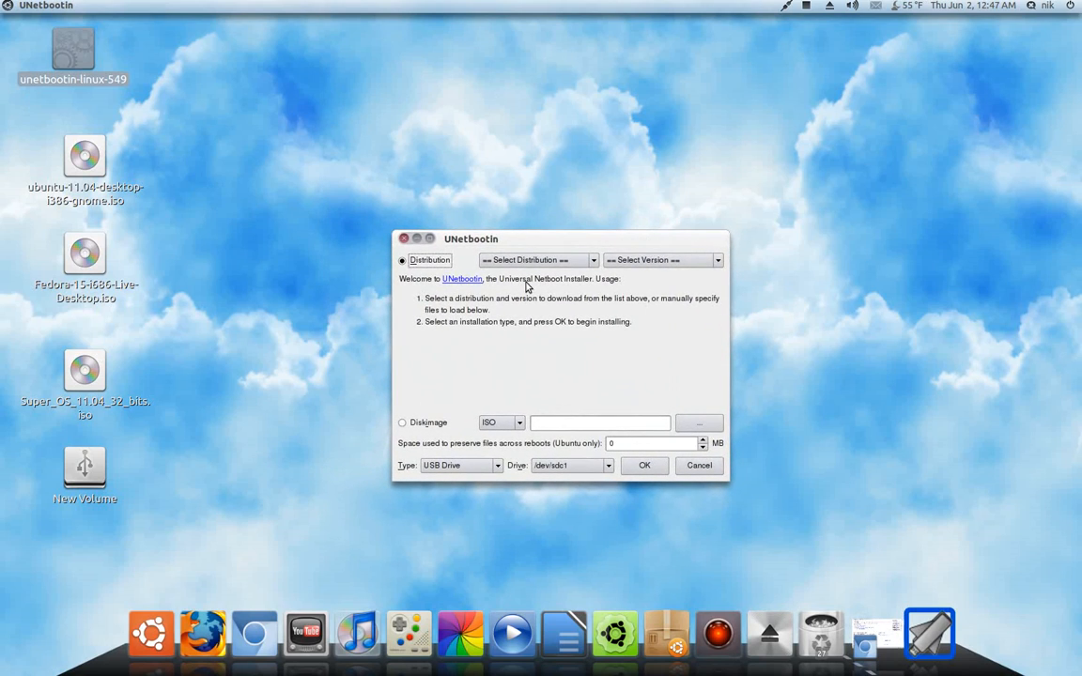
left_click(537, 260)
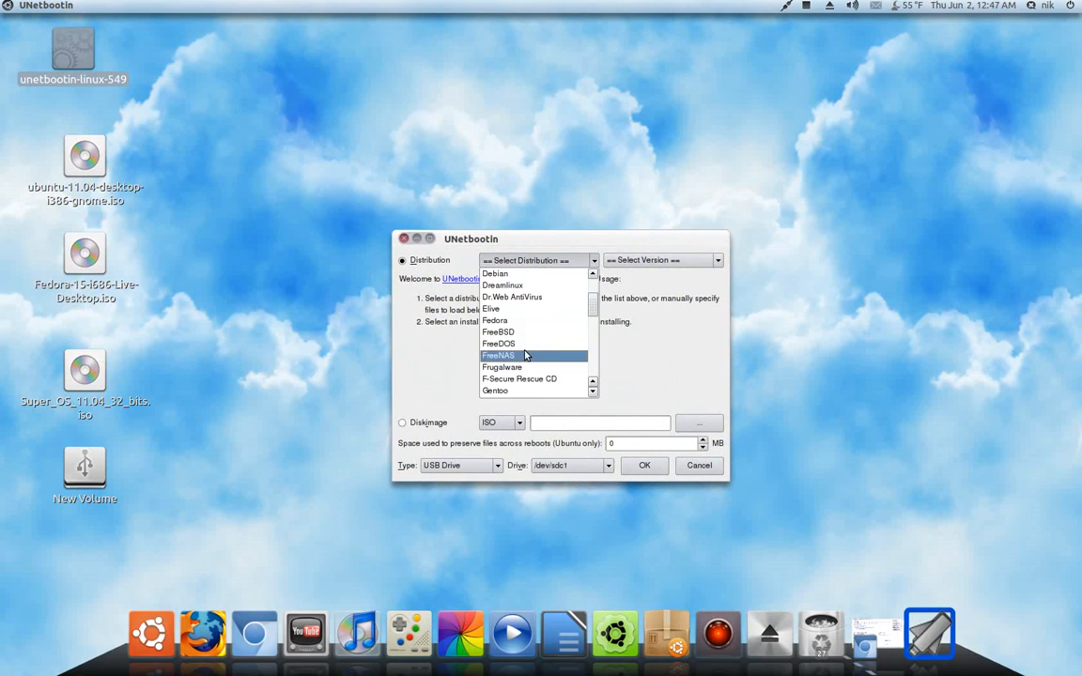
scroll("down", 3)
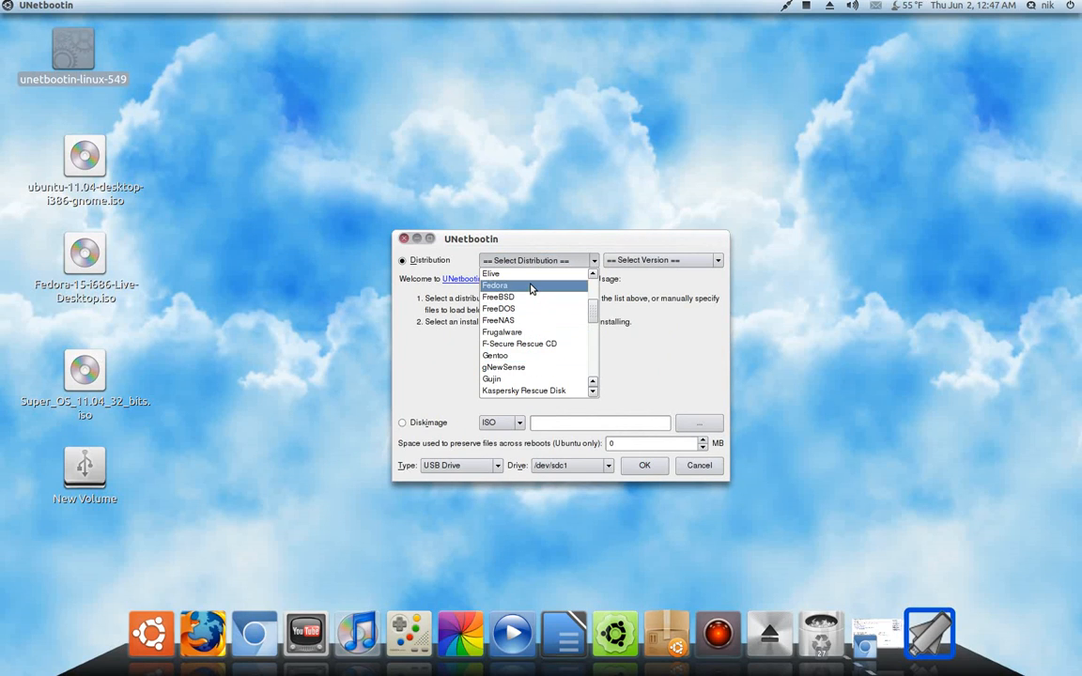
left_click(494, 286)
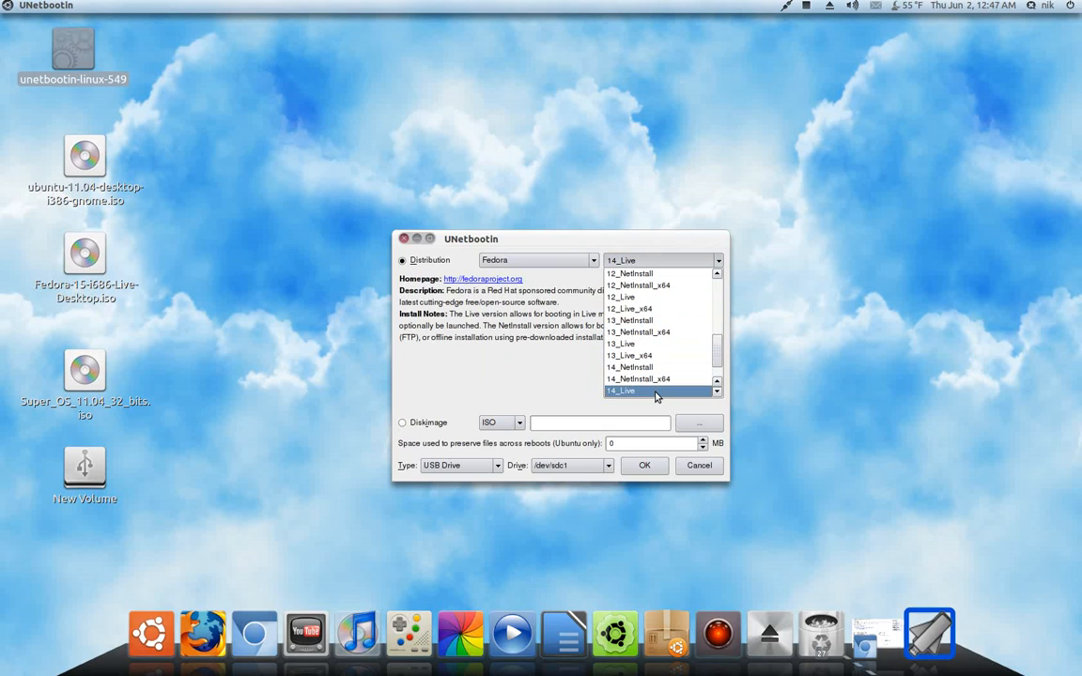
left_click(628, 390)
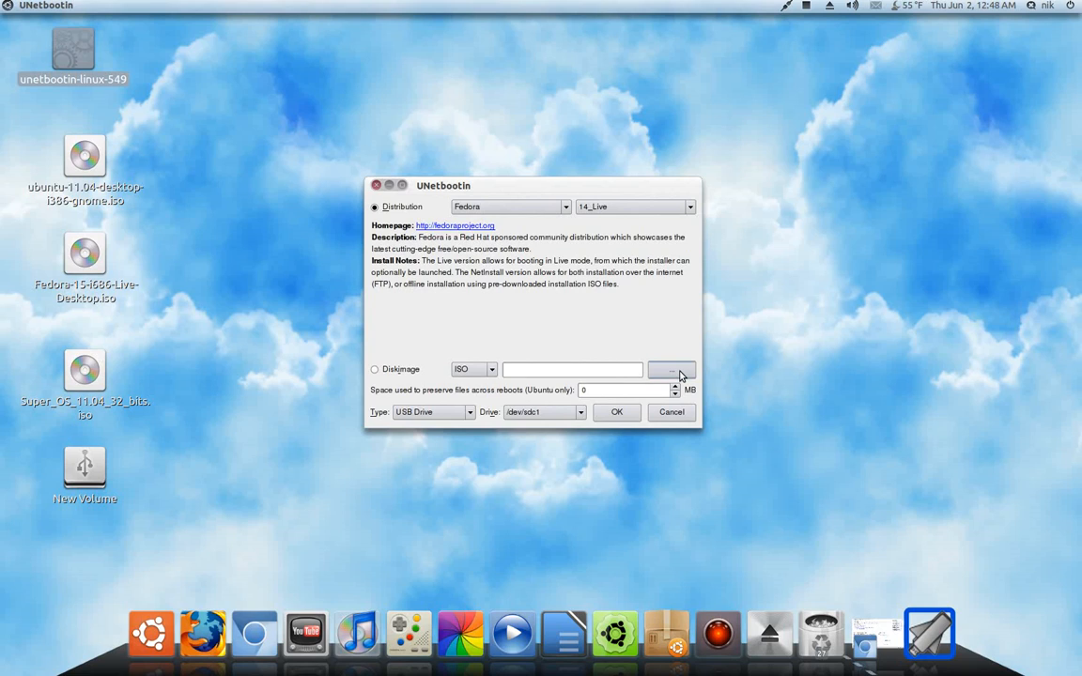
Browse to /home/nik/Desktop and load Fedora-15-i686-Live-Desktop.iso as the disk image
left_click(670, 369)
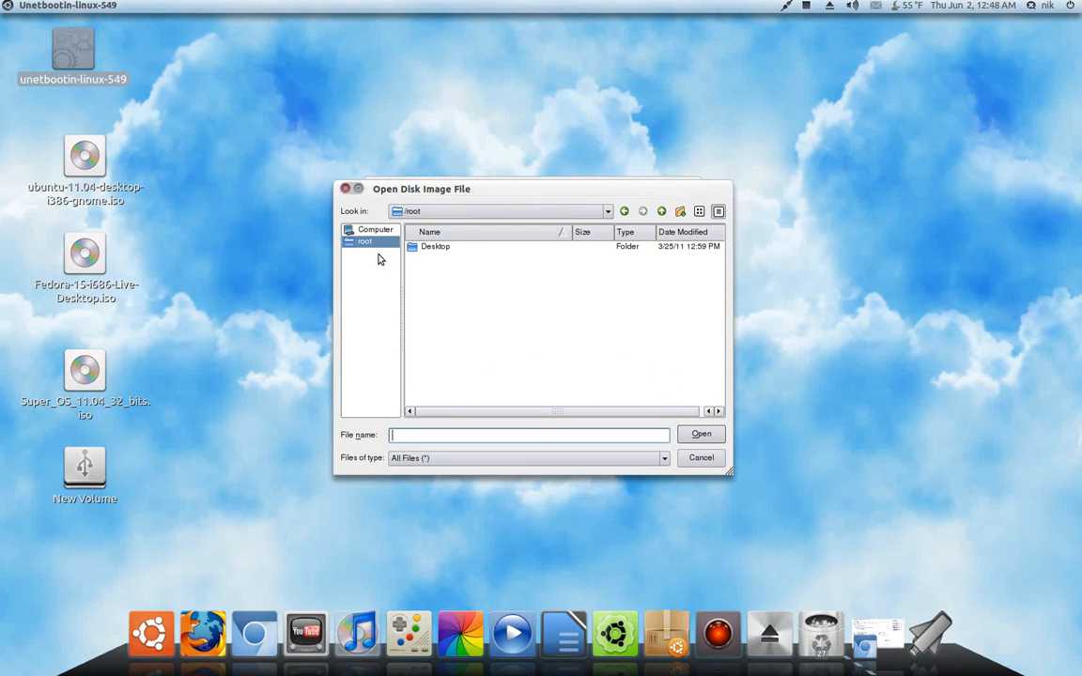
mouse_move(484, 237)
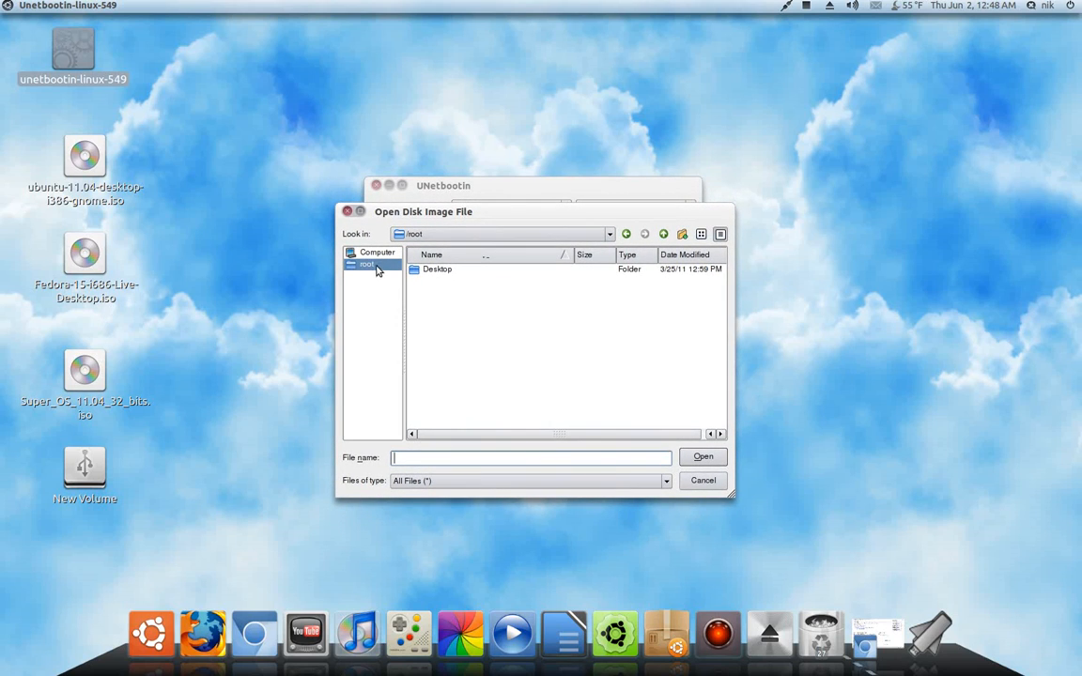
mouse_move(442, 276)
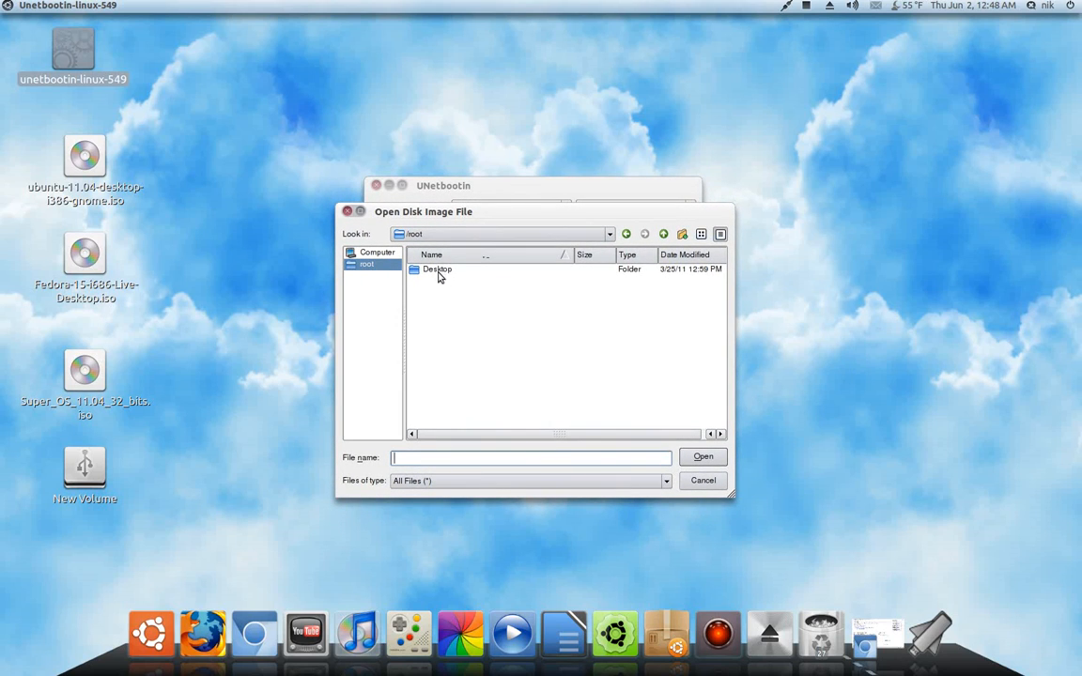
left_click(375, 252)
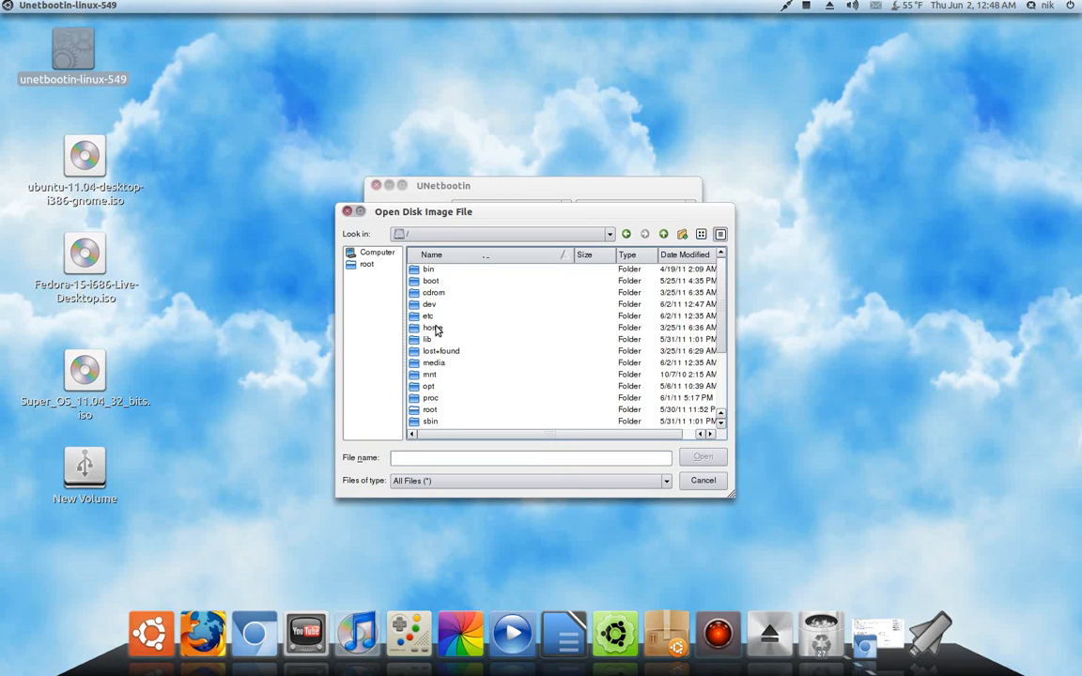
double_click(430, 327)
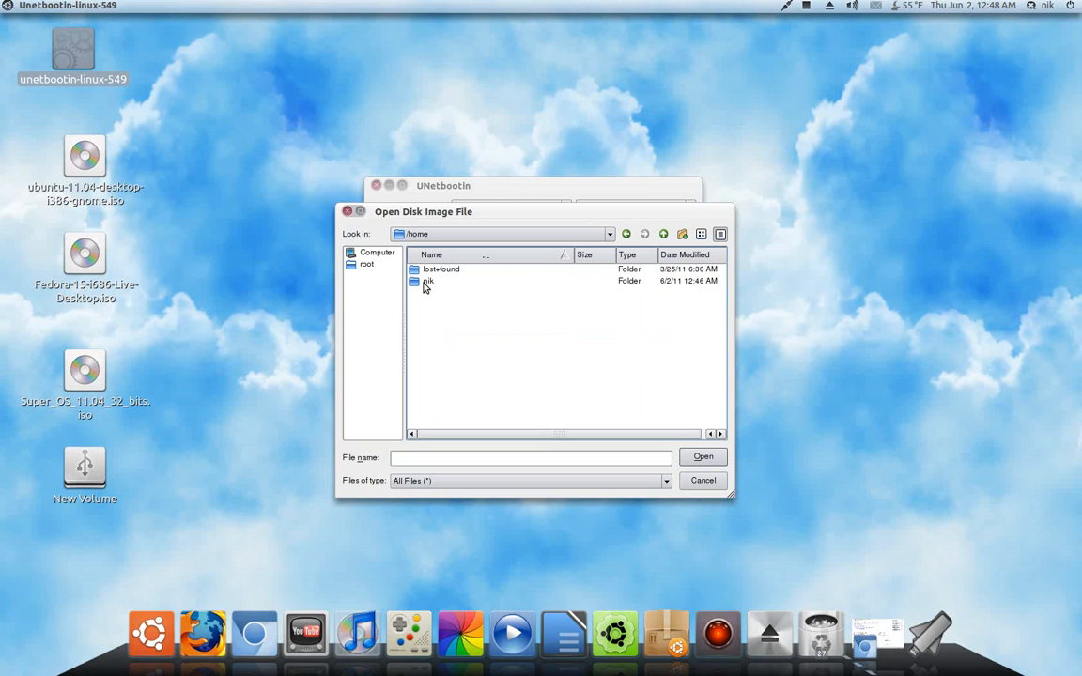
double_click(429, 281)
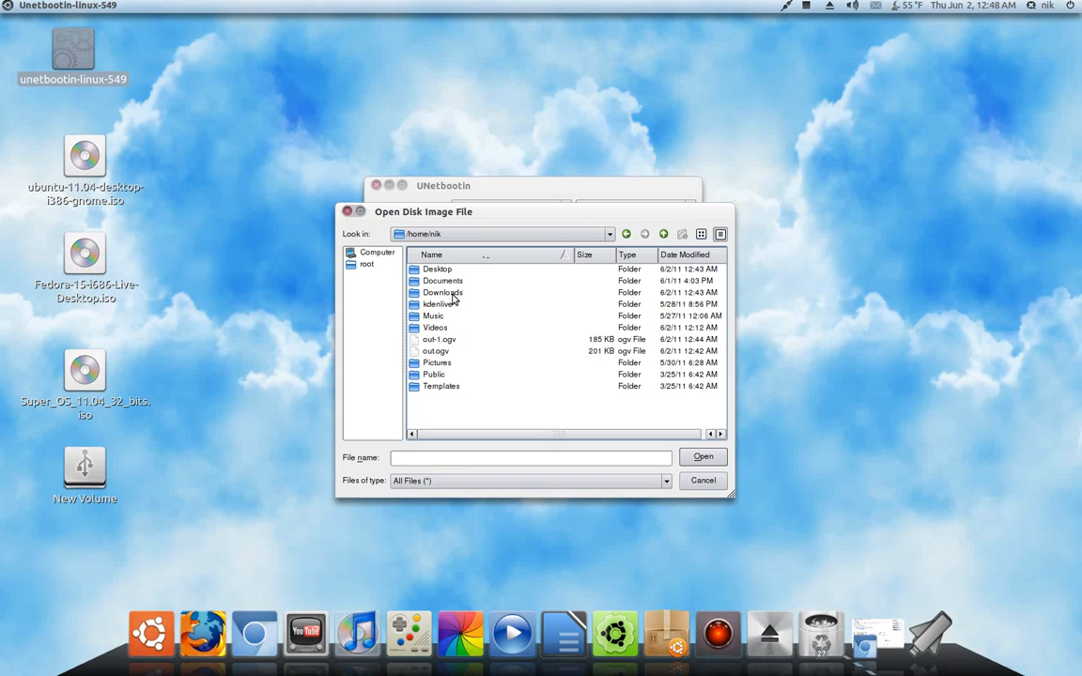
mouse_move(4, 398)
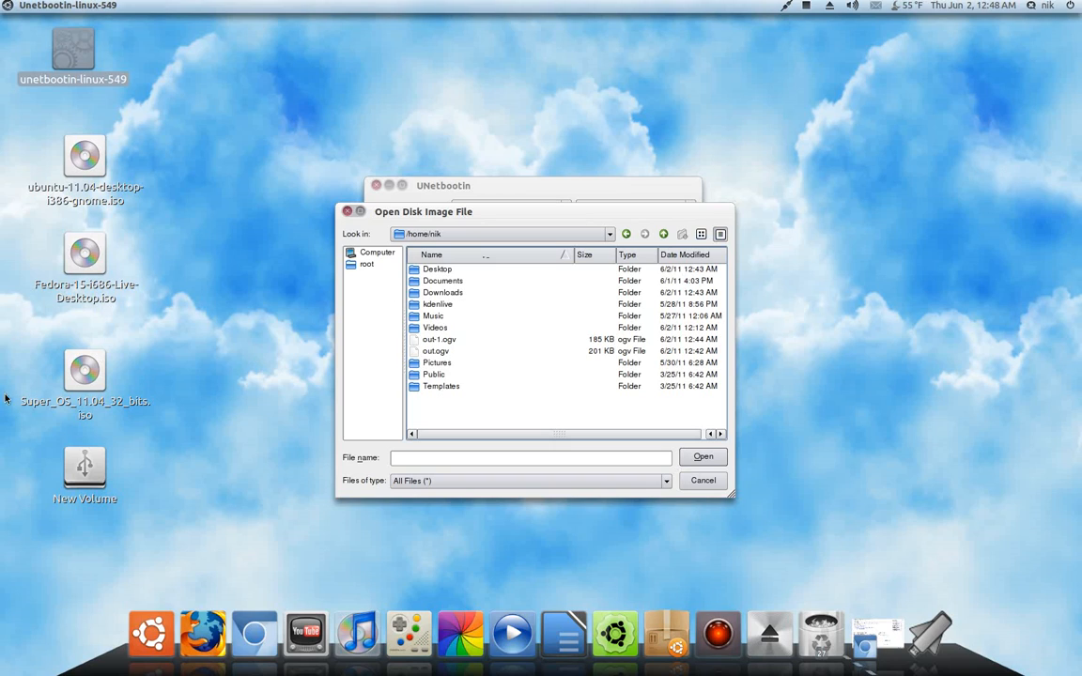
double_click(436, 271)
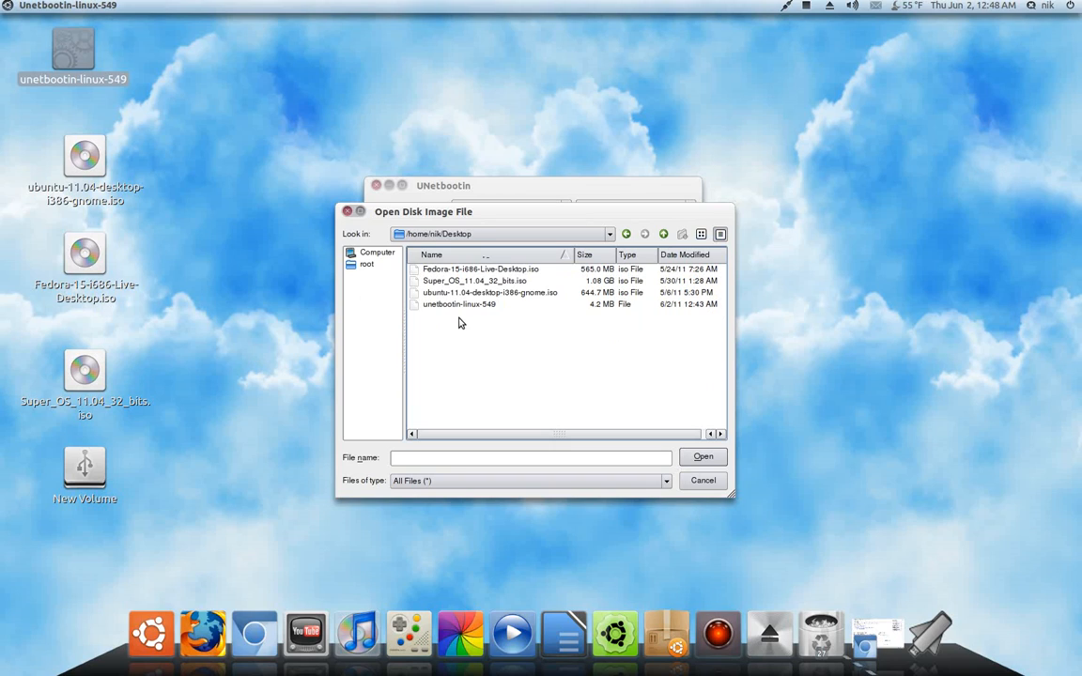
left_click(481, 271)
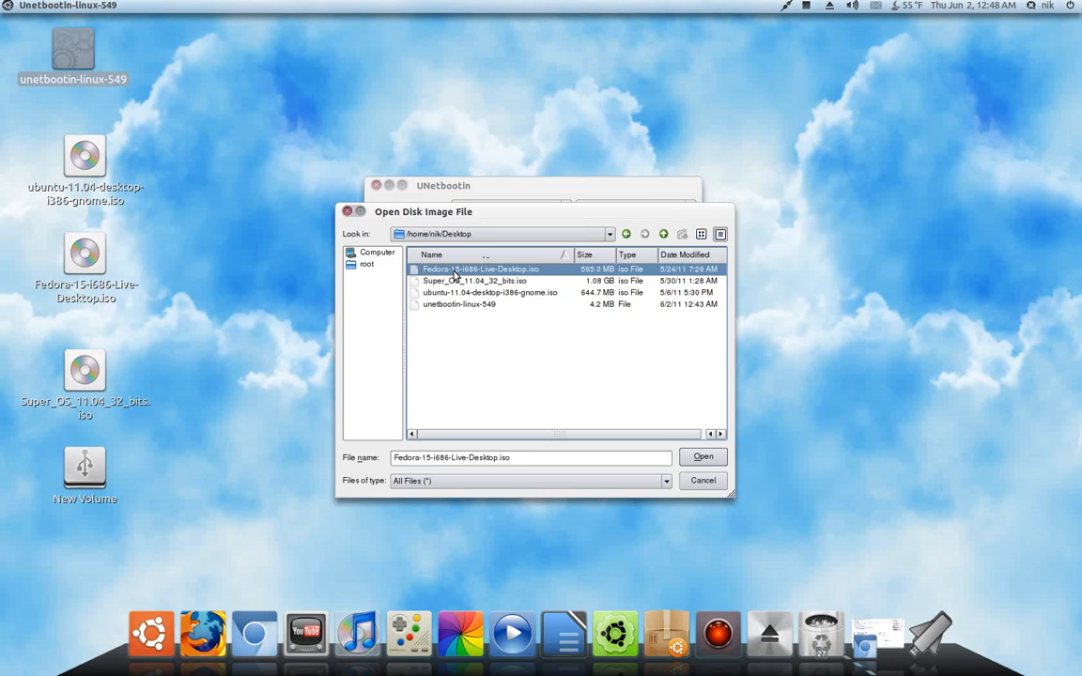
left_click(703, 456)
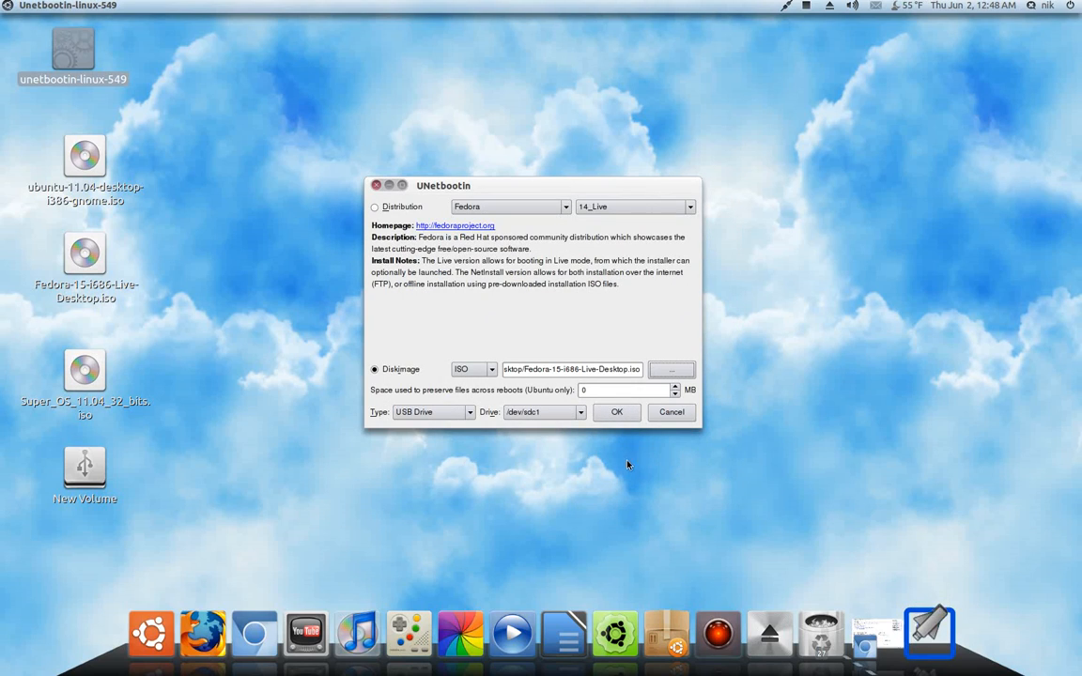
mouse_move(673, 426)
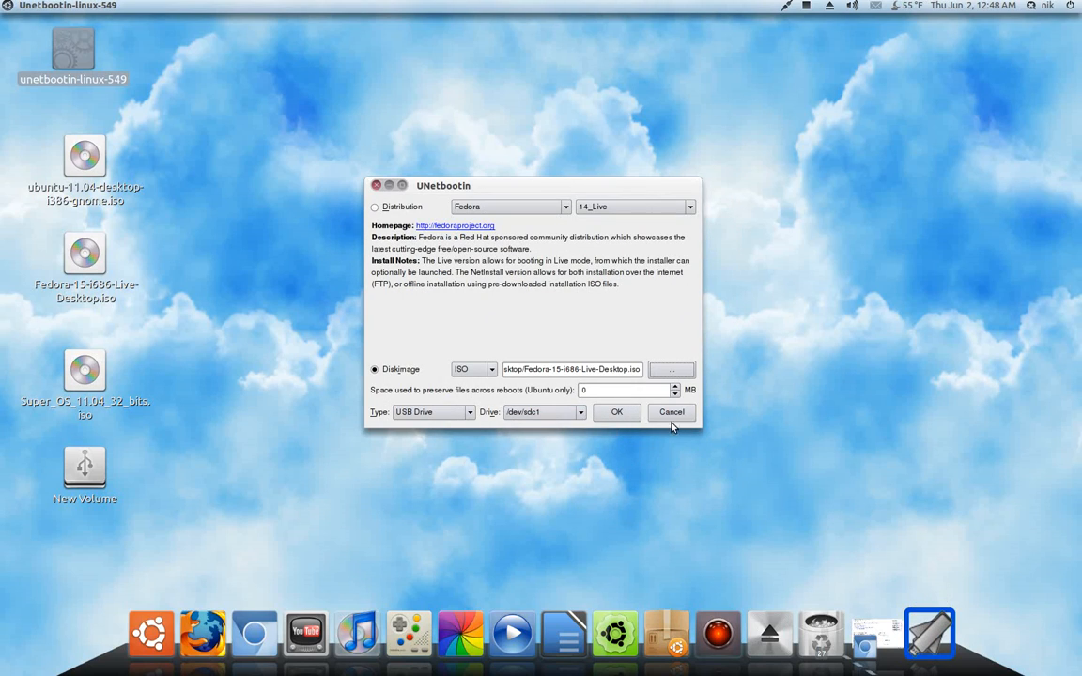
mouse_move(620, 469)
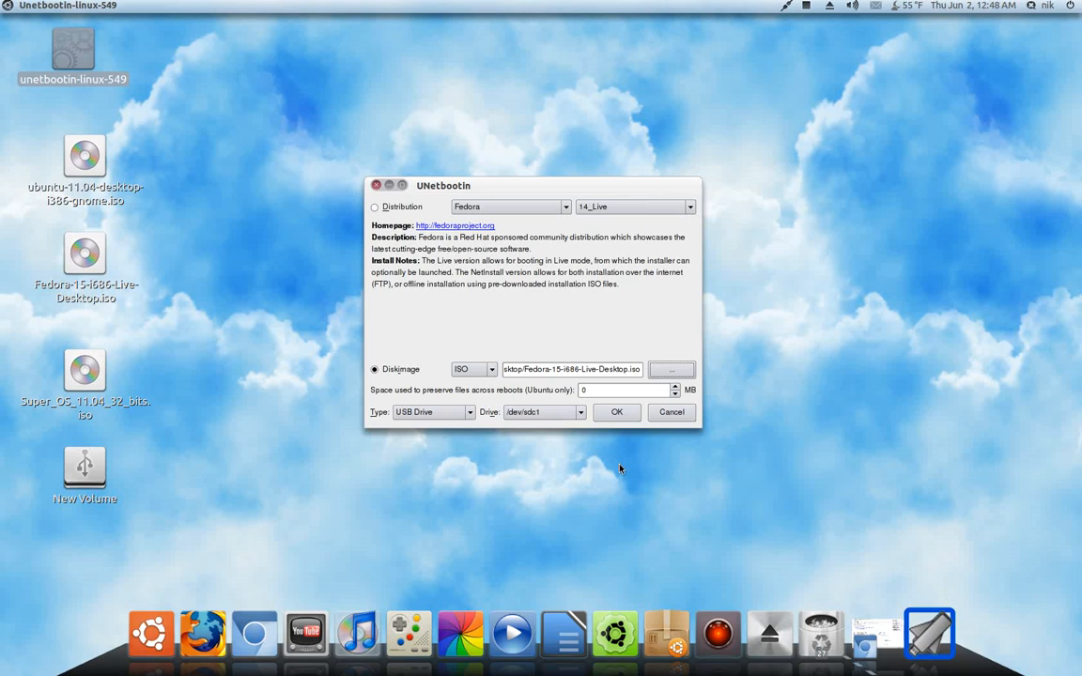
mouse_move(384, 201)
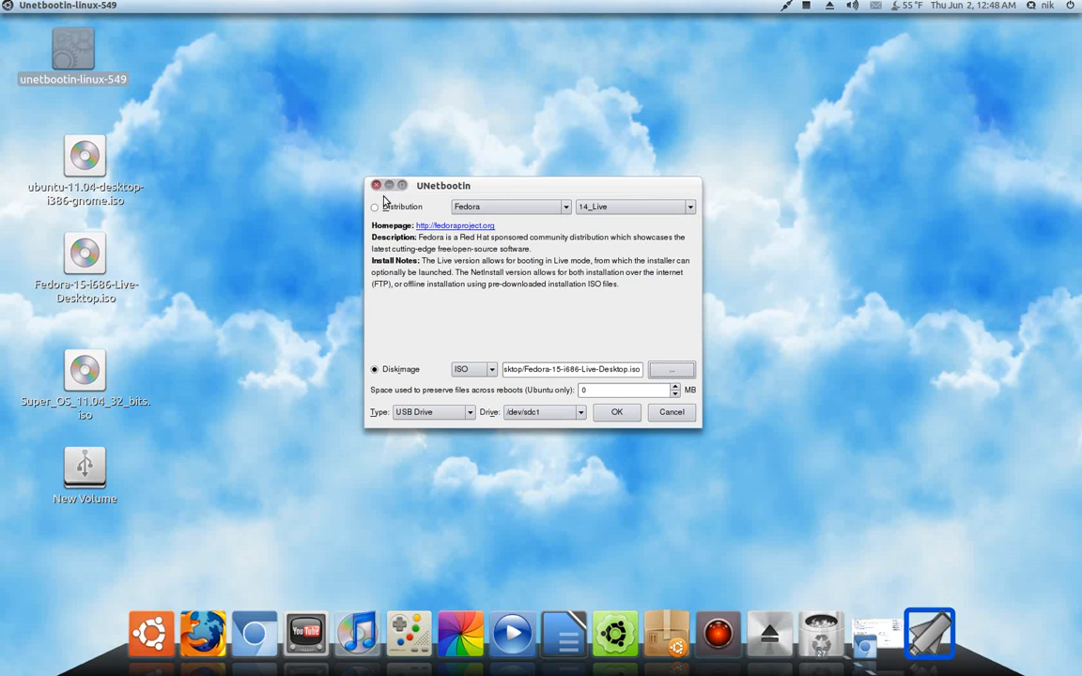
Nudge the UNetbootin window aside and confirm OK to begin writing the ISO to the USB drive
left_click_drag(443, 186, 421, 160)
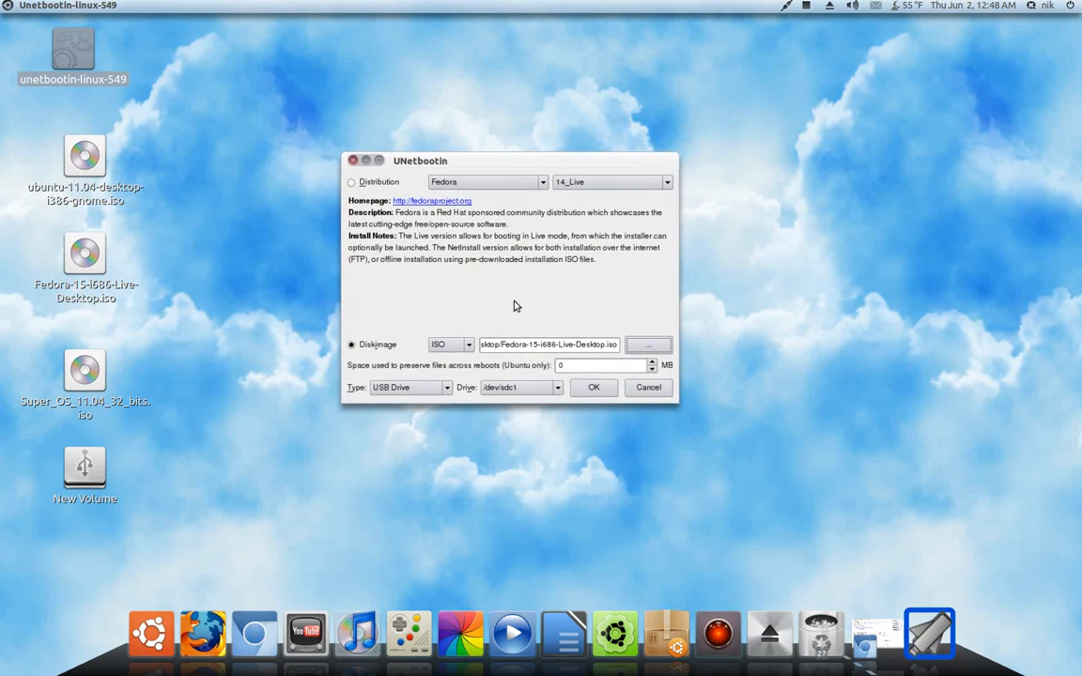
left_click(594, 387)
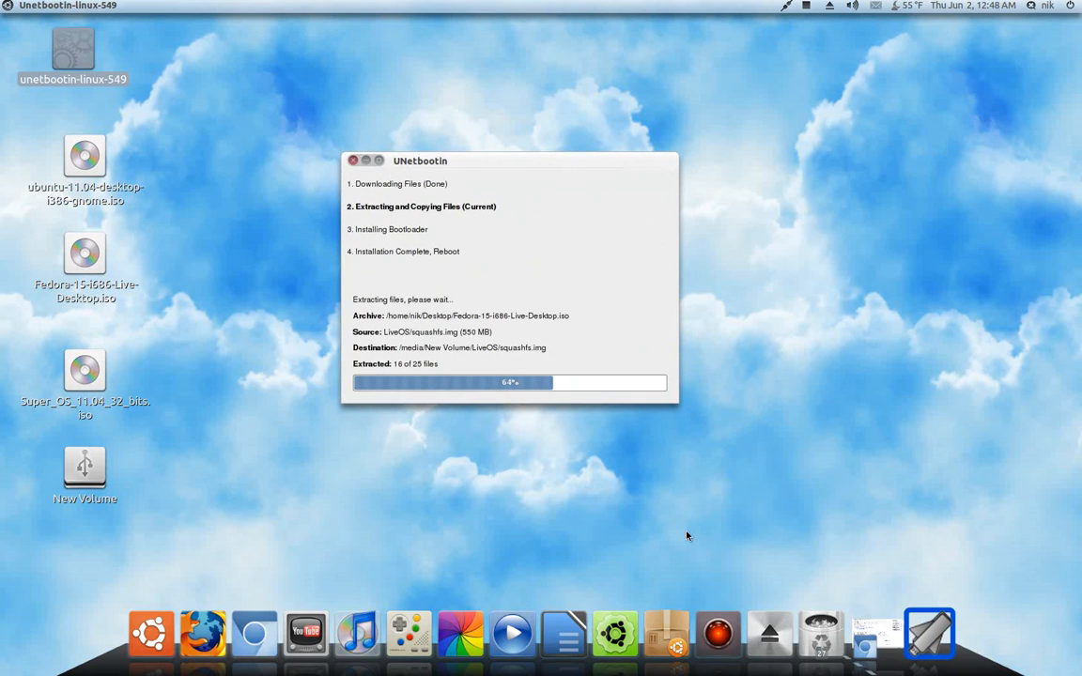
mouse_move(631, 257)
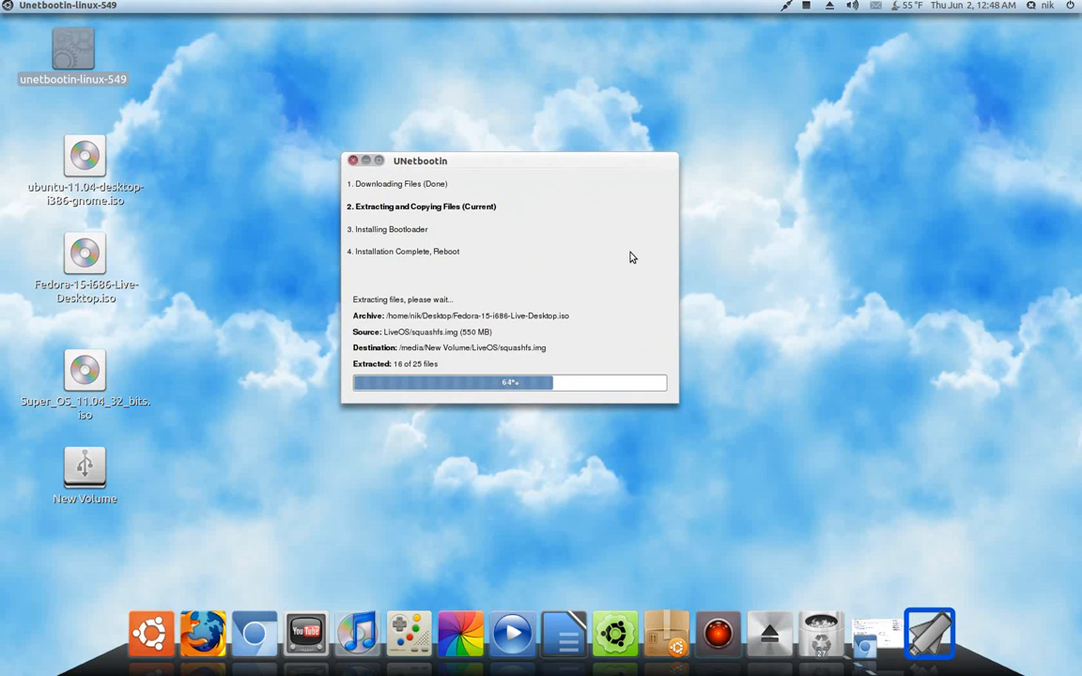